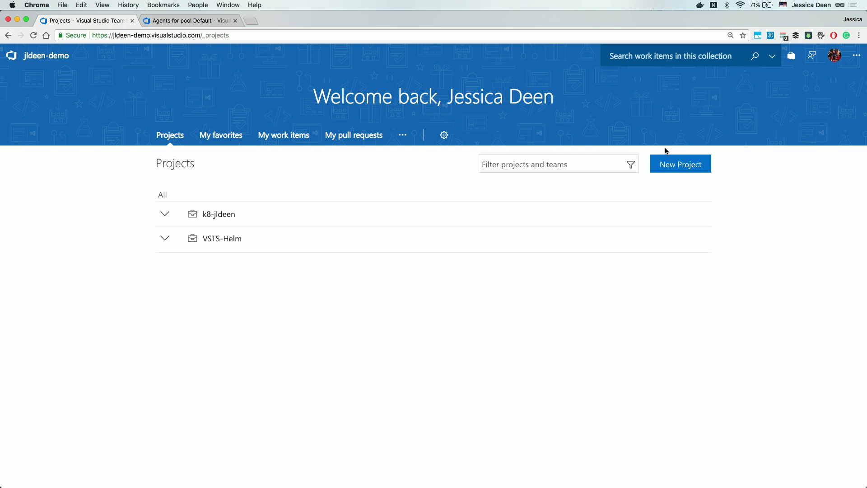
Create a new Git Agile project named dotnet-containers and land on its overview page
left_click(680, 164)
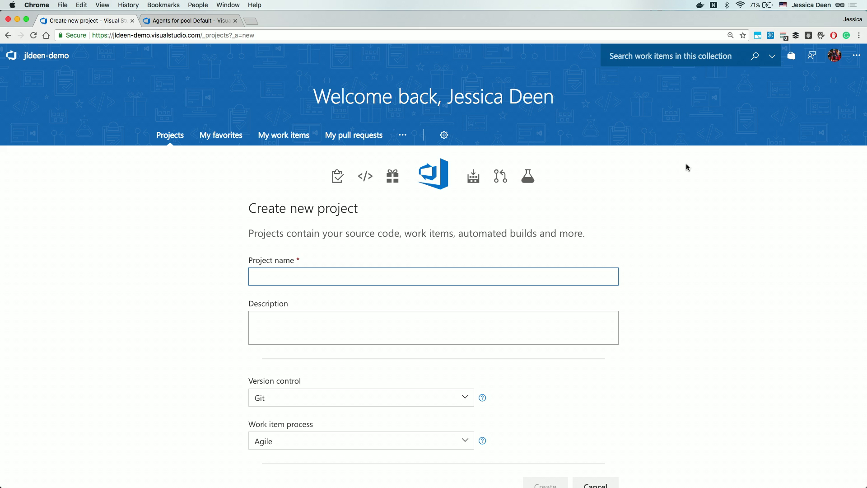
type("dotnet-containers")
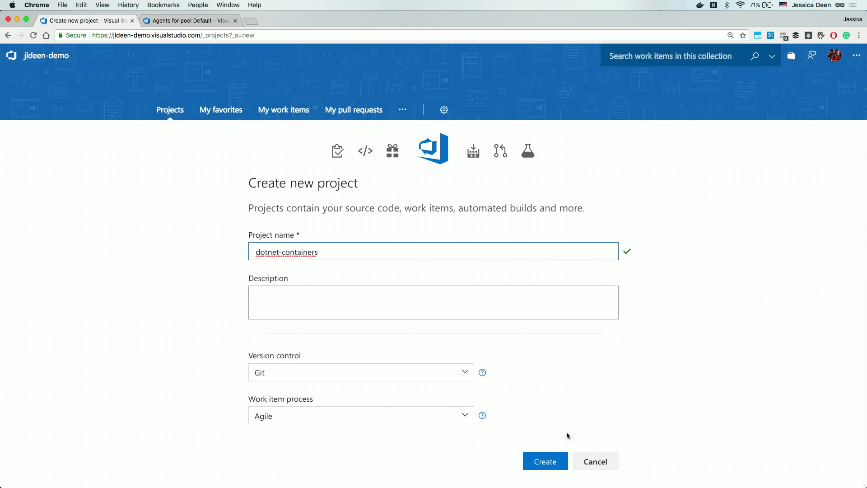
mouse_move(545, 460)
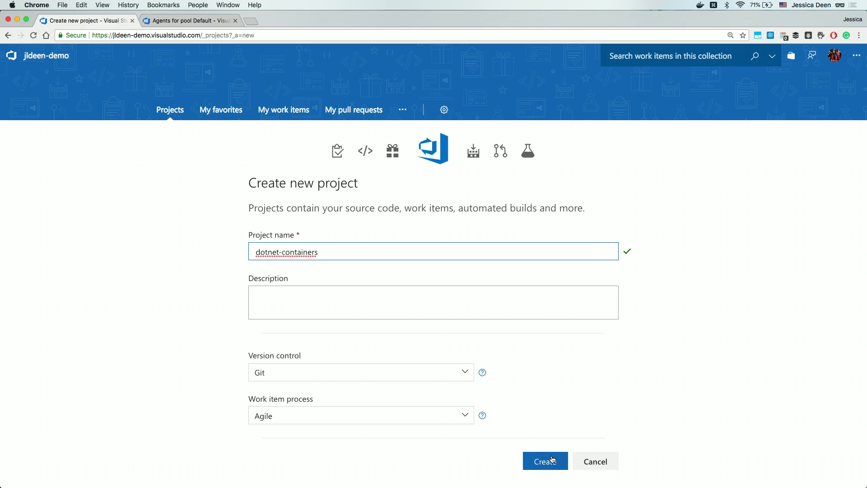
left_click(544, 460)
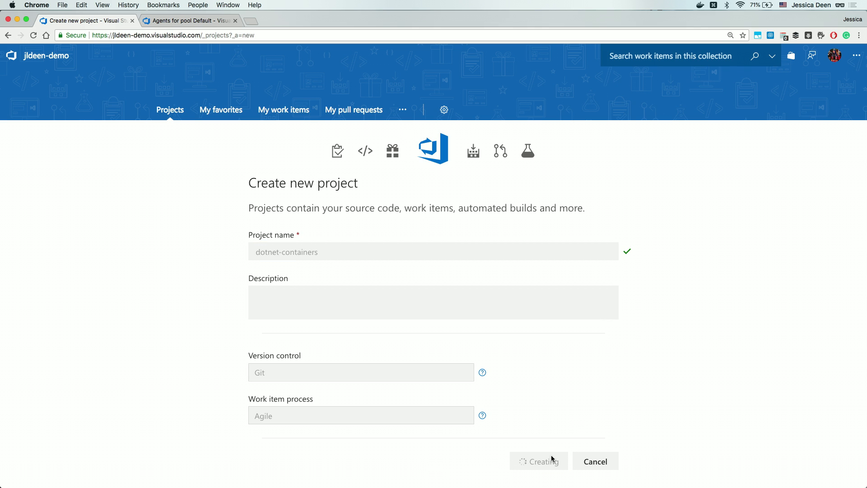
left_click(538, 461)
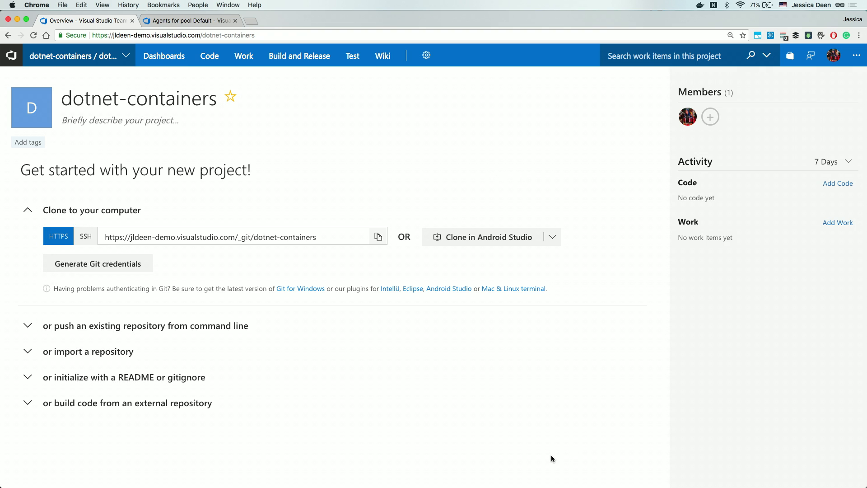
mouse_move(120, 351)
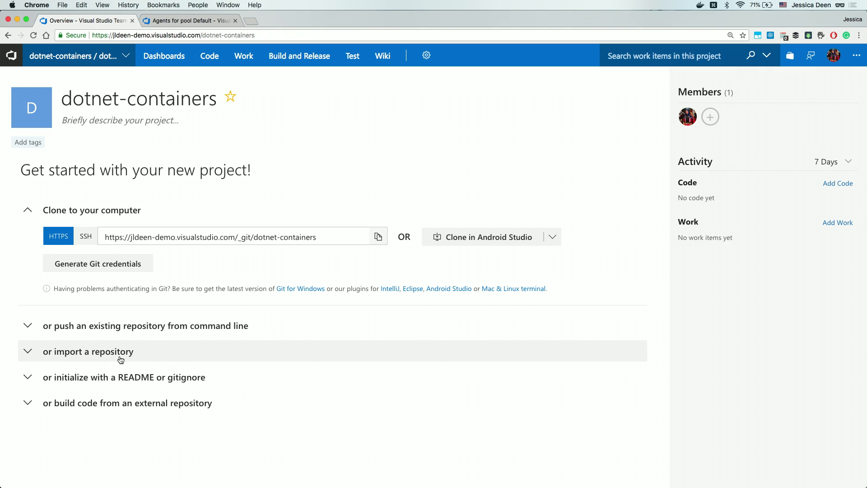
left_click(87, 351)
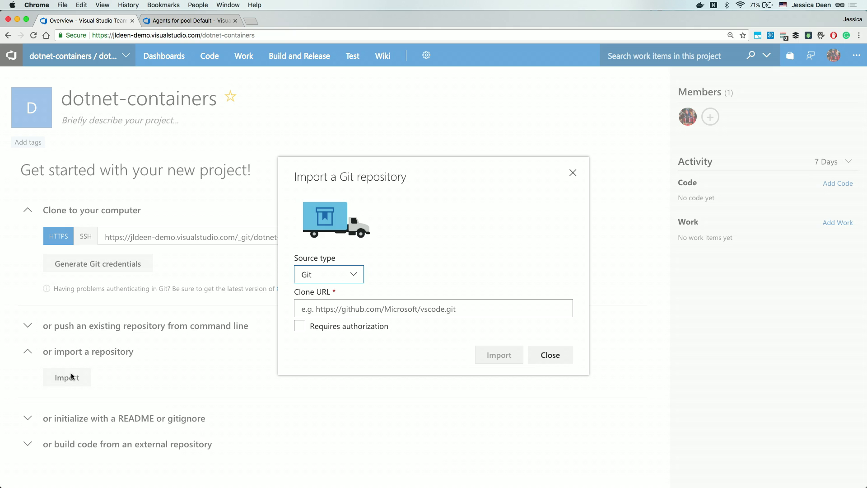
type("https://github.com/jldeen/build18-dotnet")
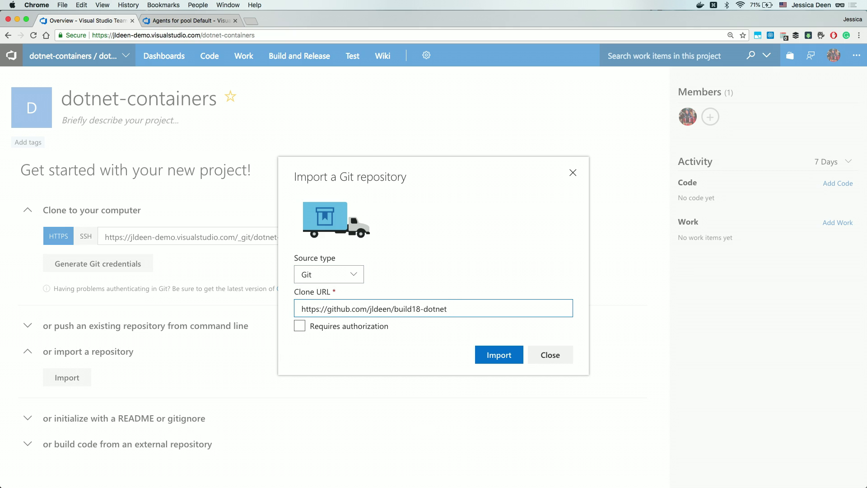
left_click(498, 354)
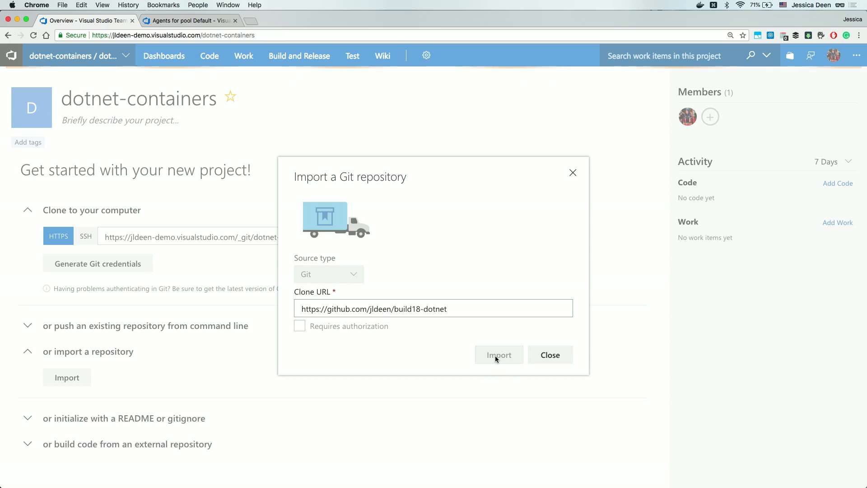
left_click(498, 354)
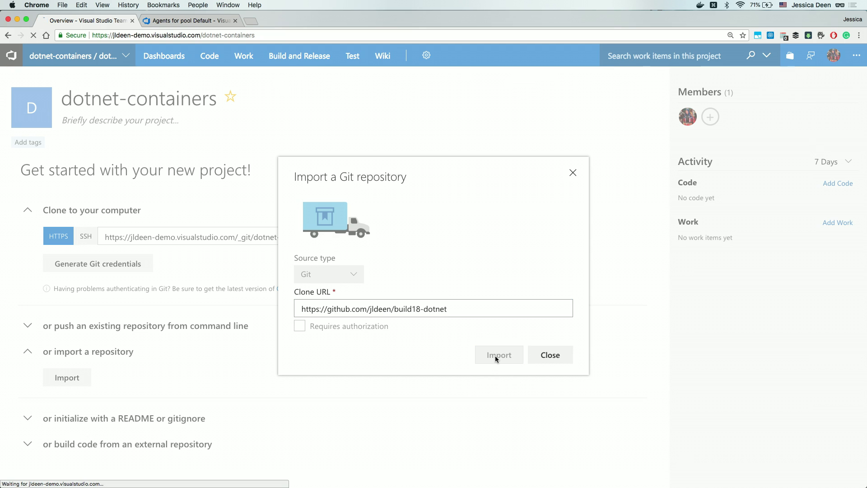
left_click(498, 354)
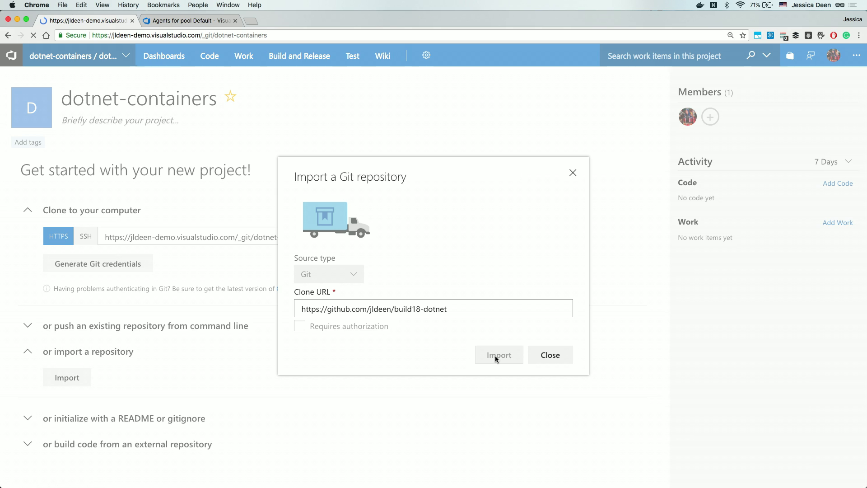
left_click(499, 354)
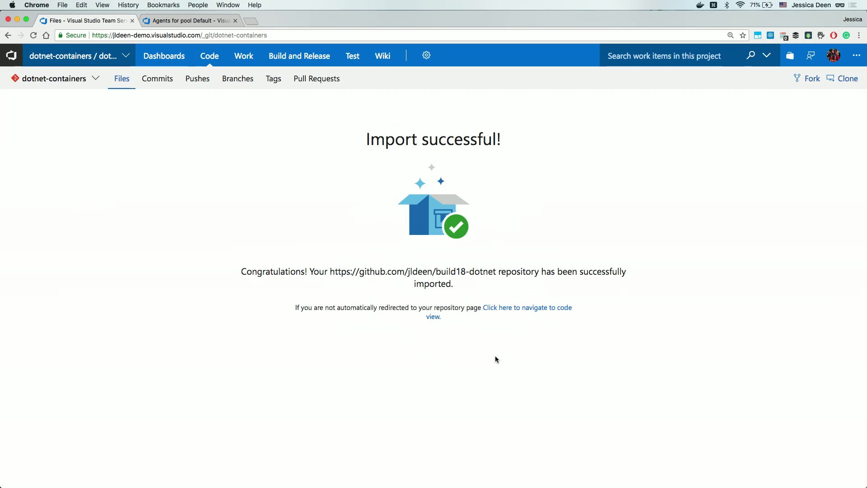
mouse_move(518, 307)
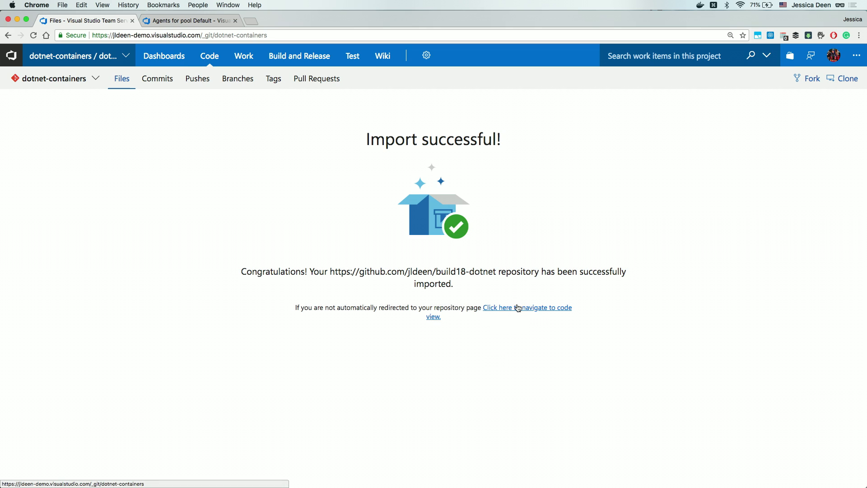
Browse the code view into src/build18dotnet, then return to the dotnet-containers repository root
left_click(497, 307)
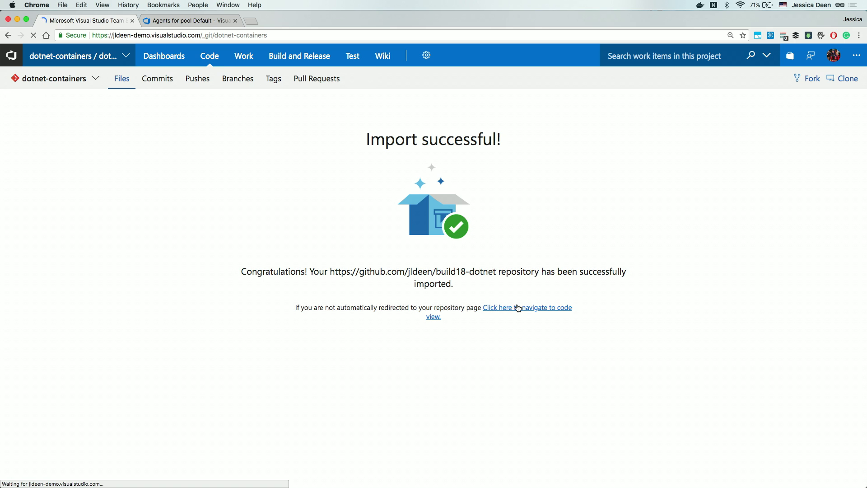
left_click(497, 307)
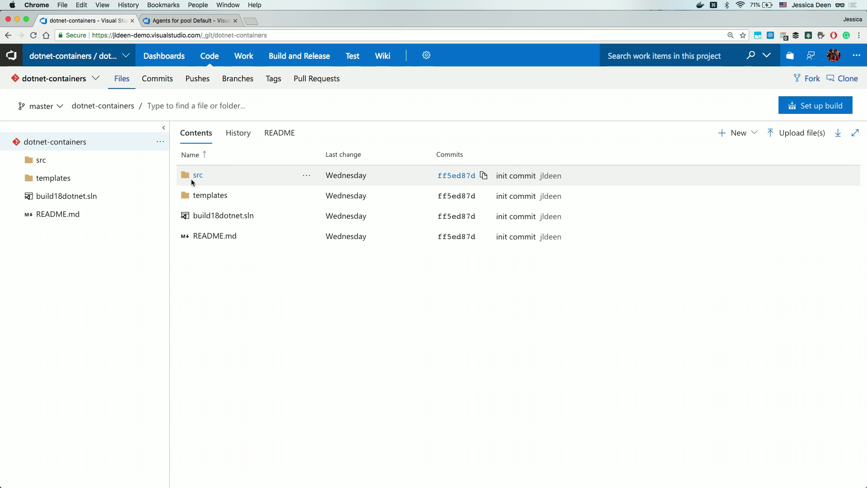
left_click(198, 175)
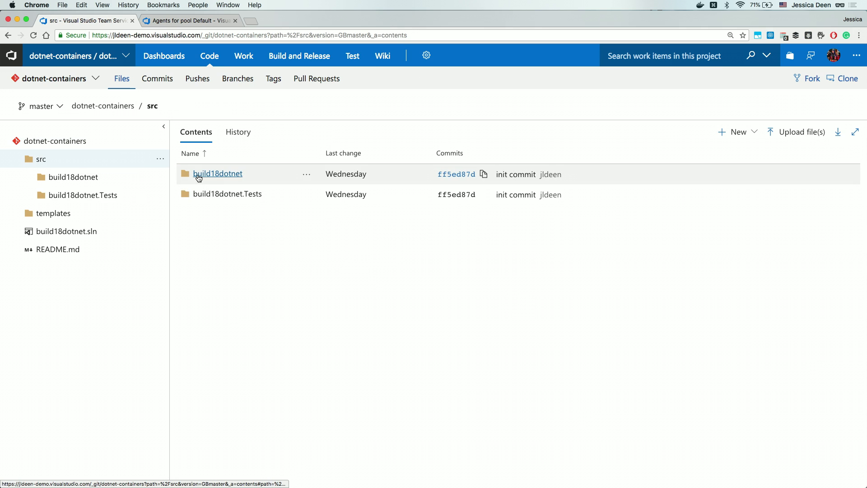
left_click(217, 174)
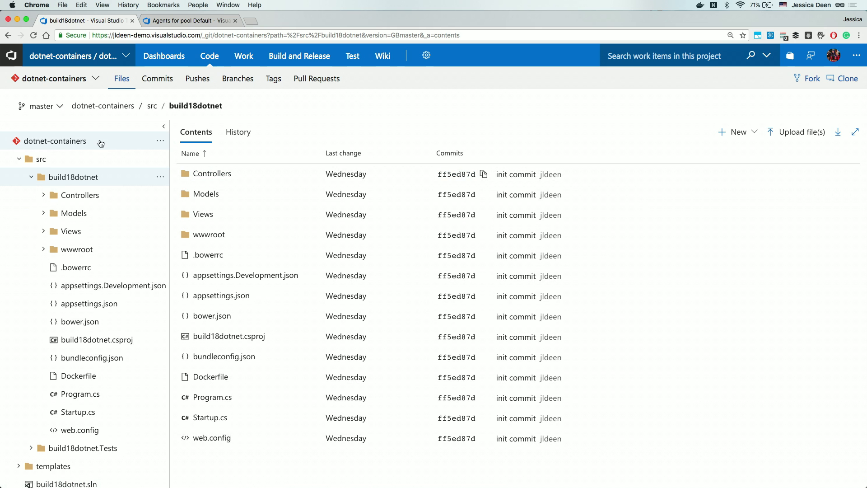
left_click(55, 141)
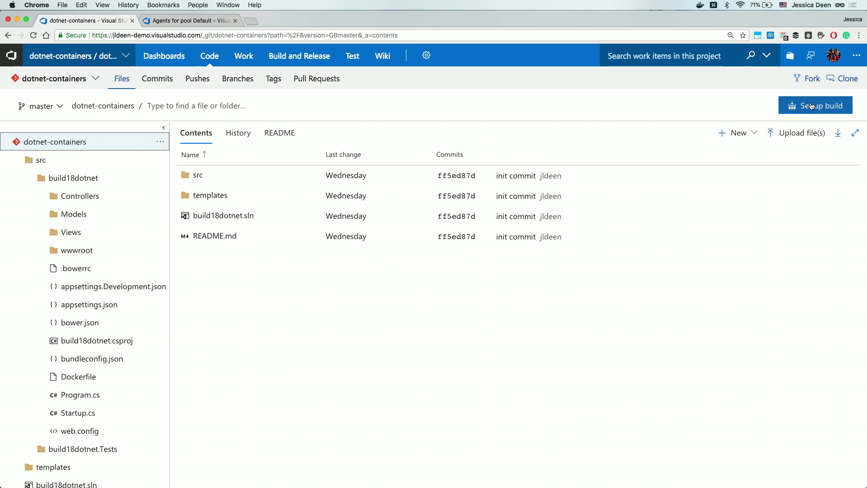
Set up a build for the repository using the ASP.NET Core template
left_click(814, 104)
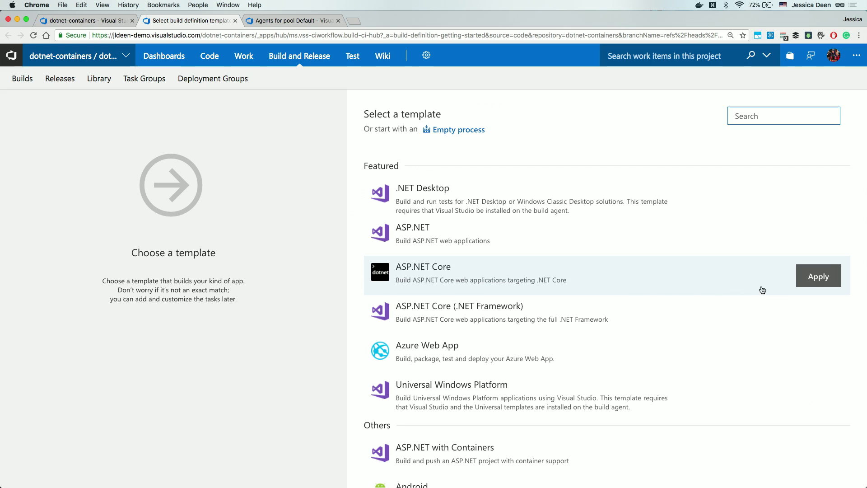
left_click(818, 275)
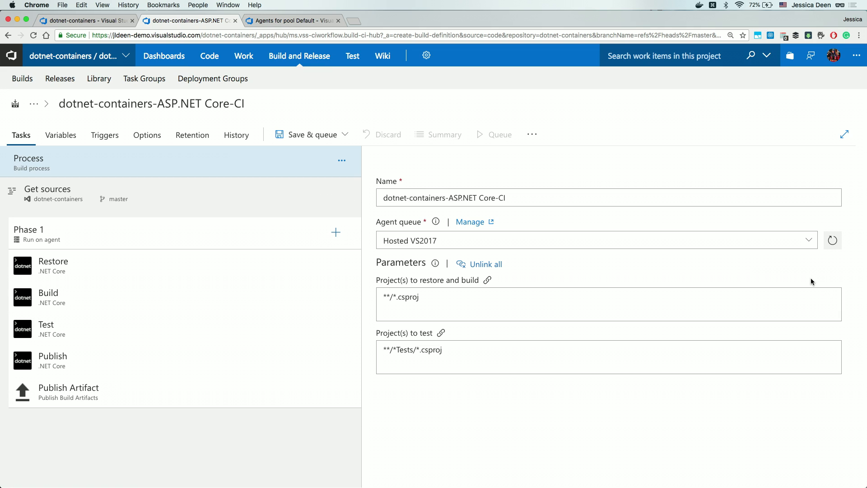
mouse_move(530, 217)
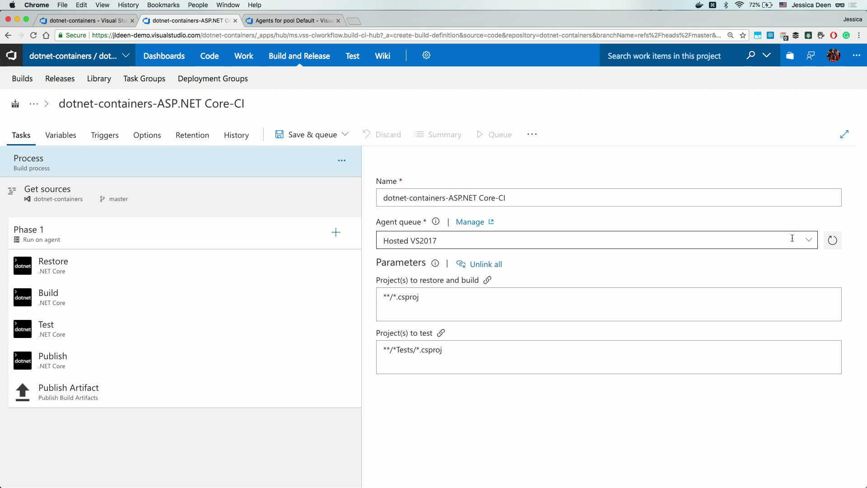
left_click(808, 240)
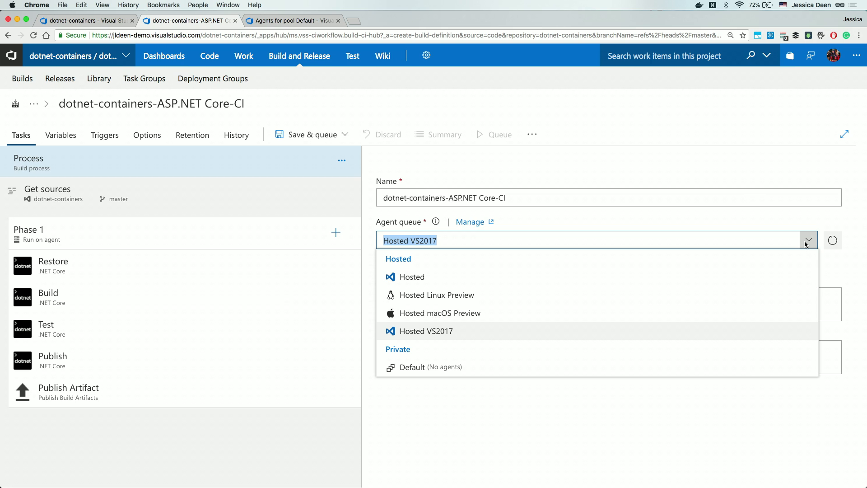
left_click(418, 330)
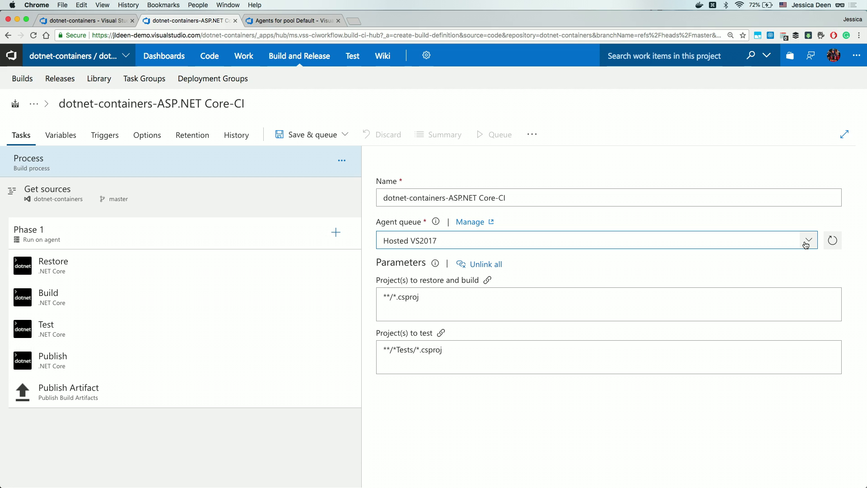
mouse_move(642, 148)
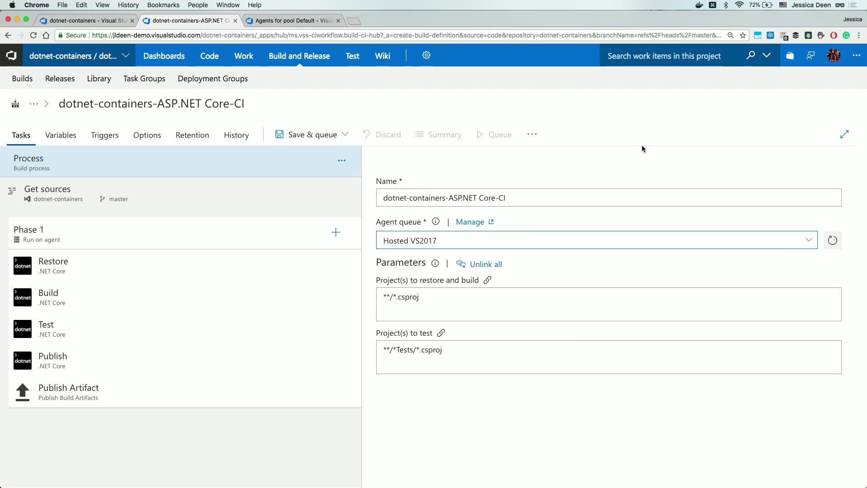
left_click(426, 55)
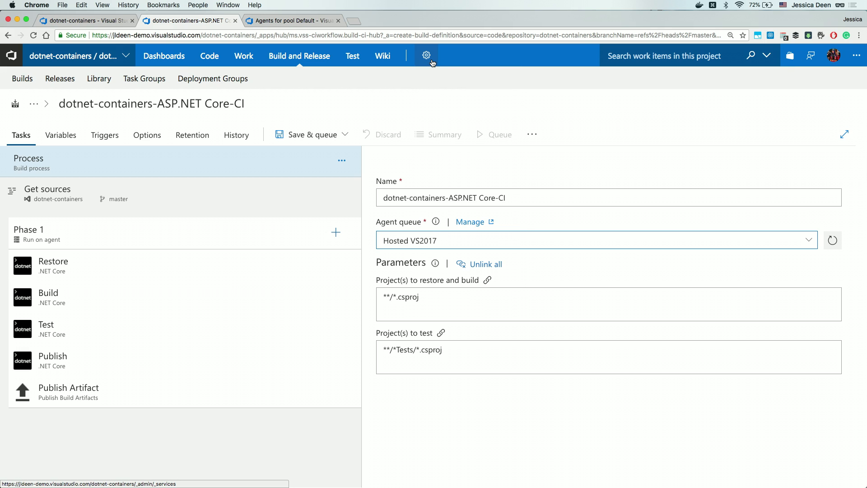
View the project's services admin settings, then return to the dotnet-containers-ASP.NET Core-CI build definition
left_click(425, 55)
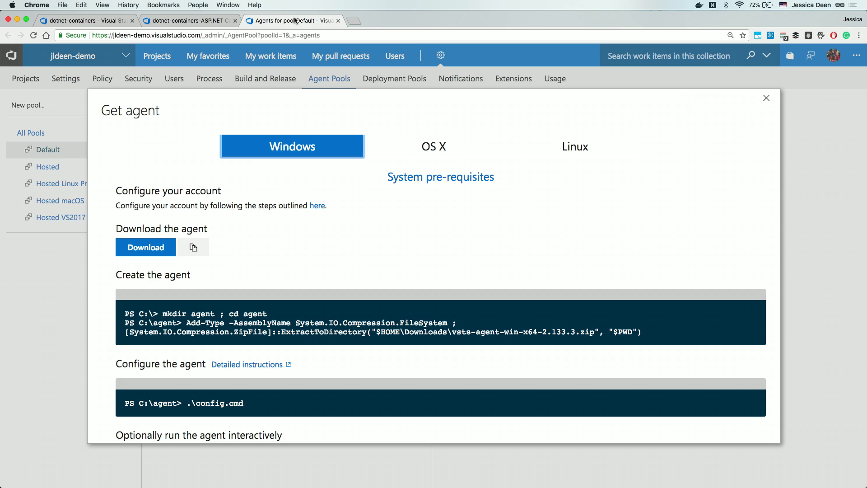
mouse_move(193, 21)
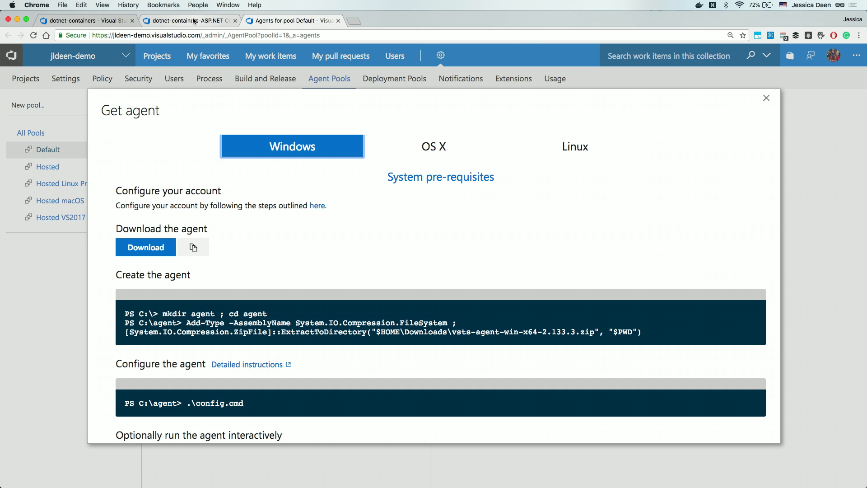
left_click(188, 21)
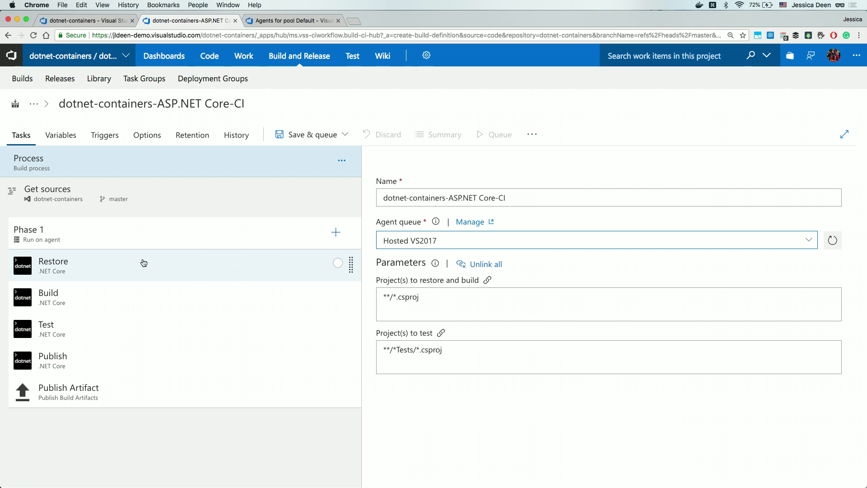
mouse_move(139, 199)
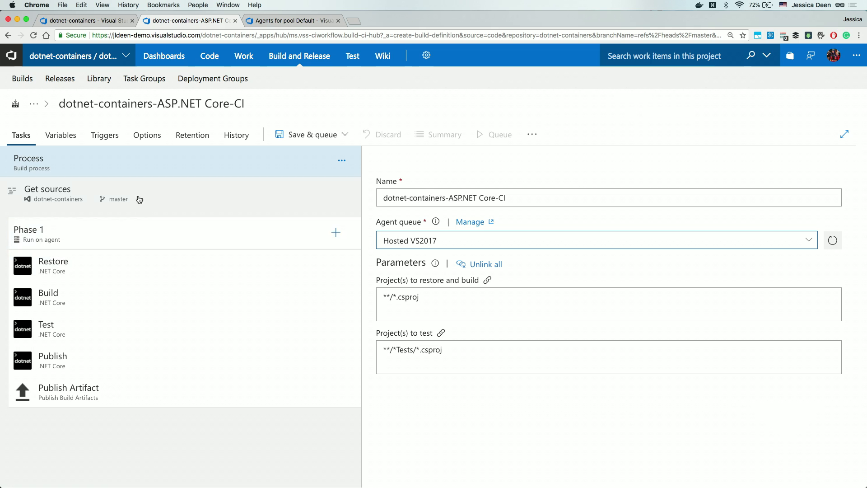
mouse_move(160, 319)
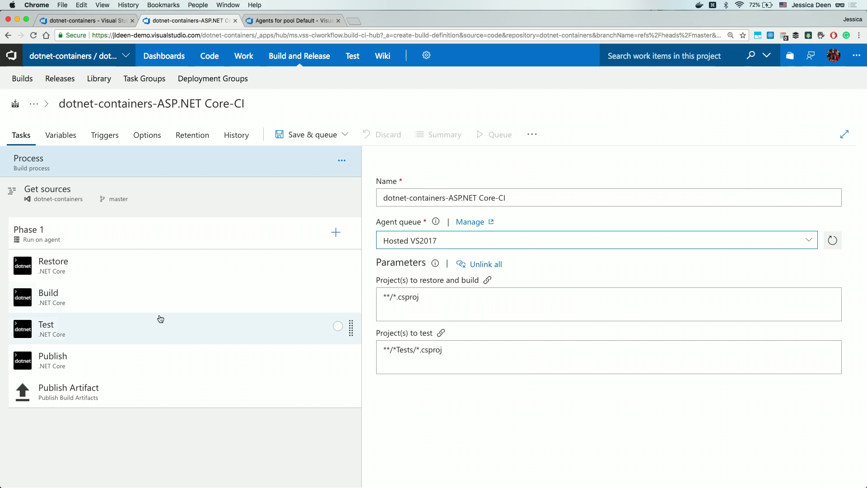
mouse_move(150, 275)
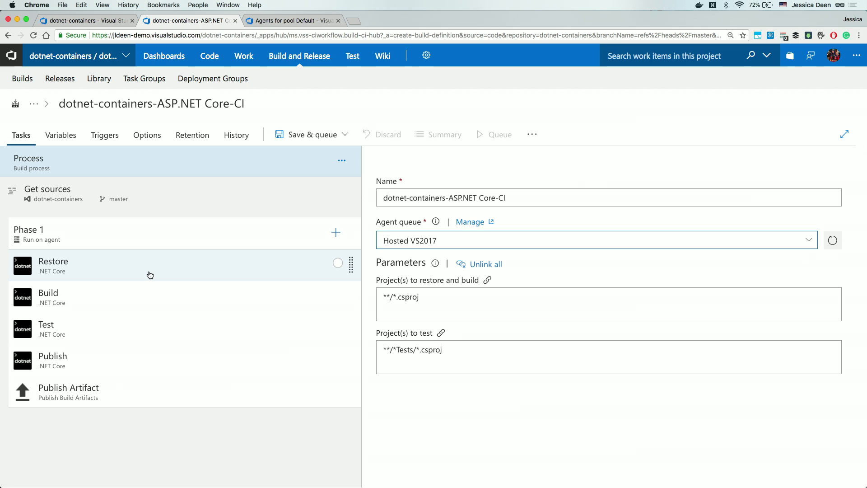
Select the Publish Artifact task in Phase 1 to show its settings
left_click(69, 387)
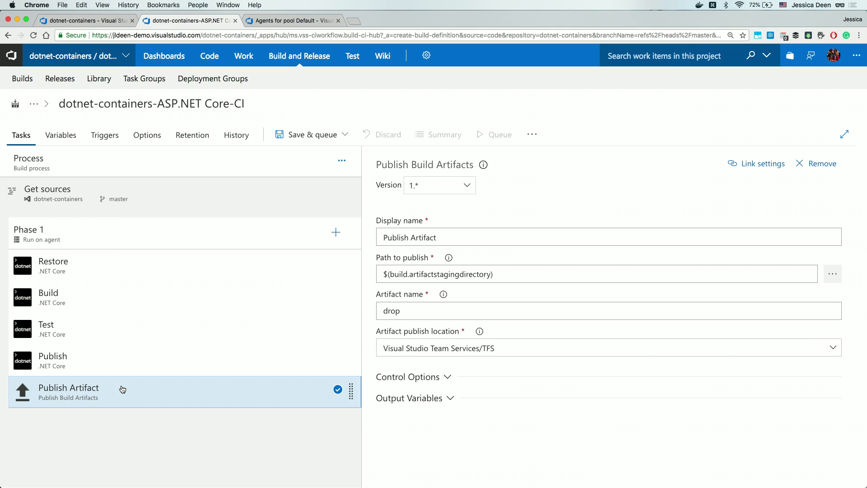
mouse_move(283, 356)
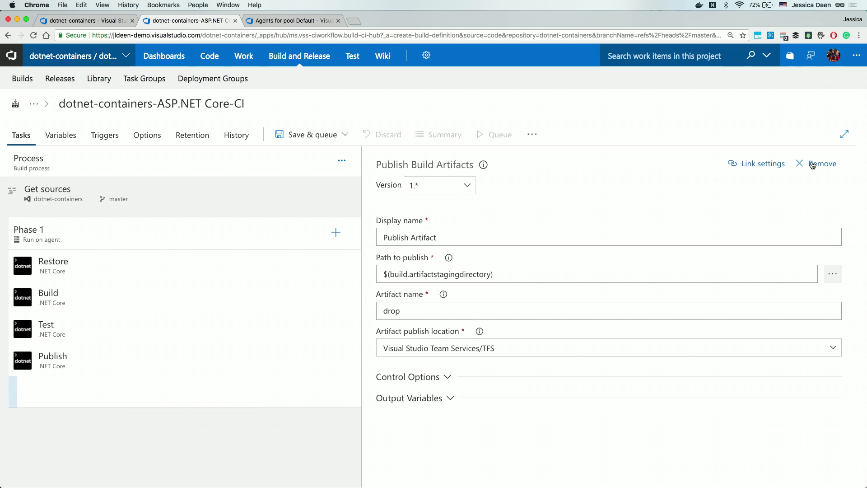
Remove the Publish Artifact task and add an npm task from the task catalogue
left_click(53, 359)
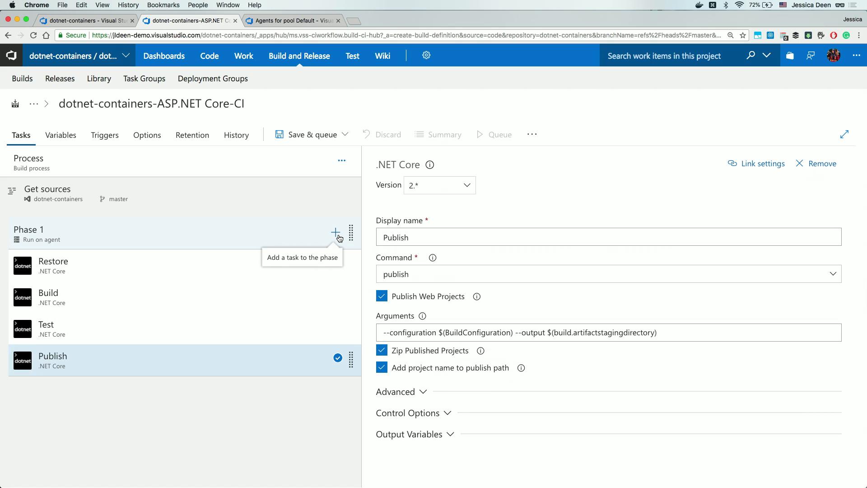
left_click(335, 232)
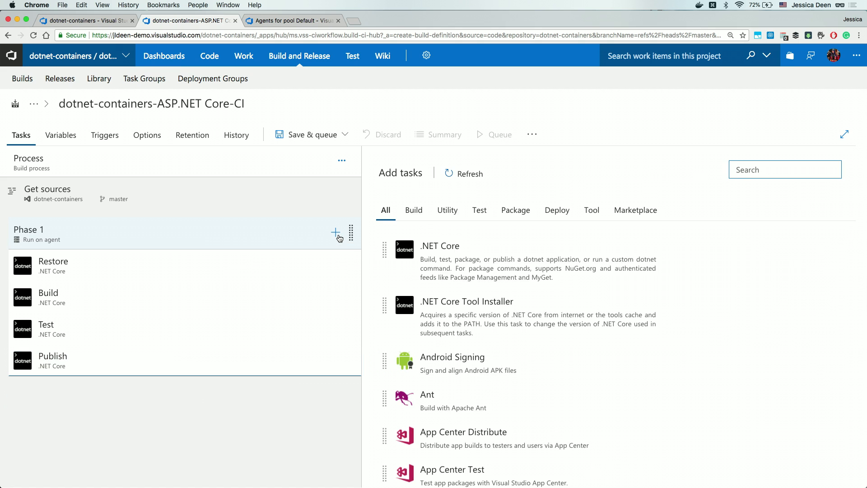
type("npm")
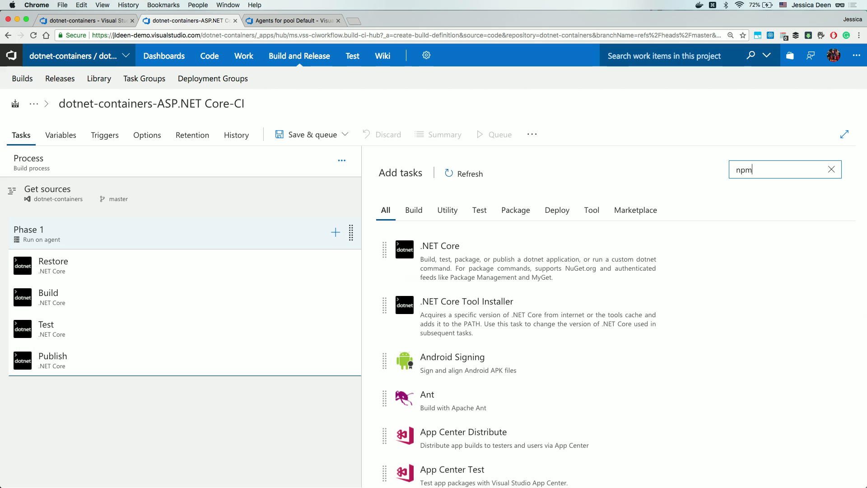
type("npm")
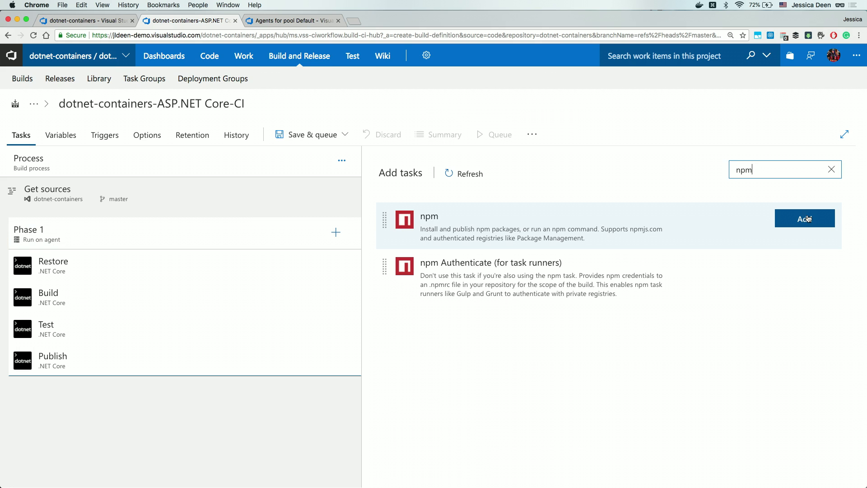
left_click(804, 218)
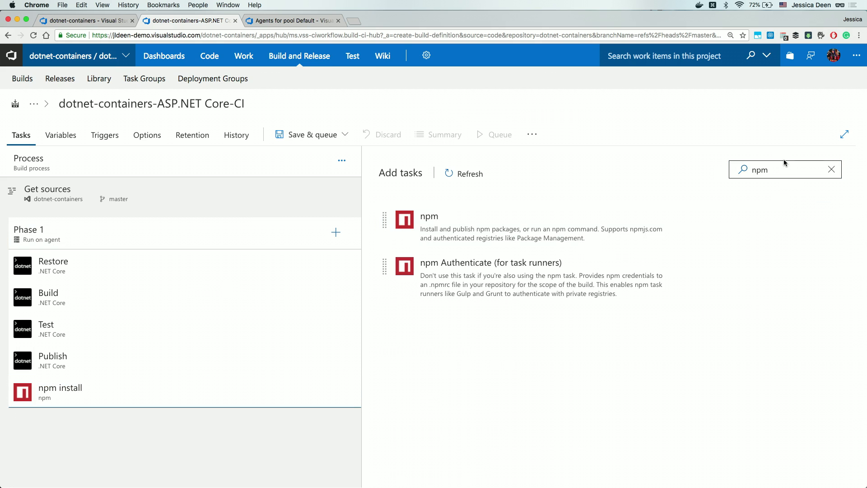
Add a Command Line task and two Docker image-build tasks to Phase 1
type("comma")
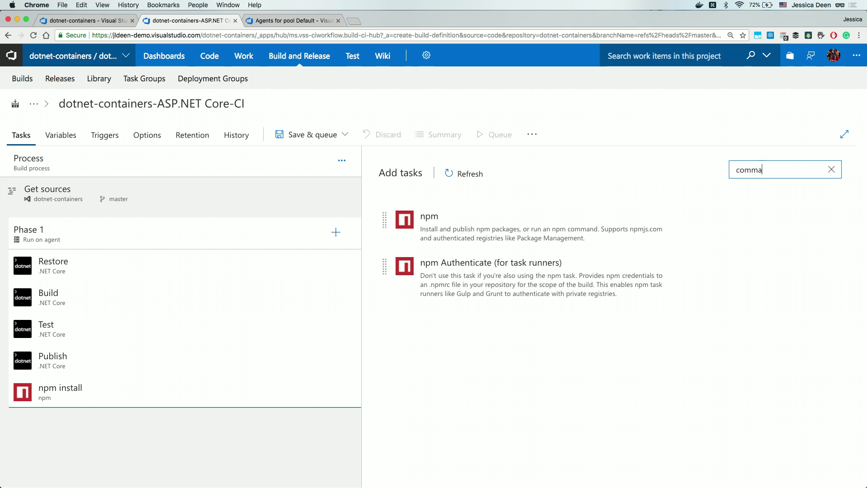
type("nd")
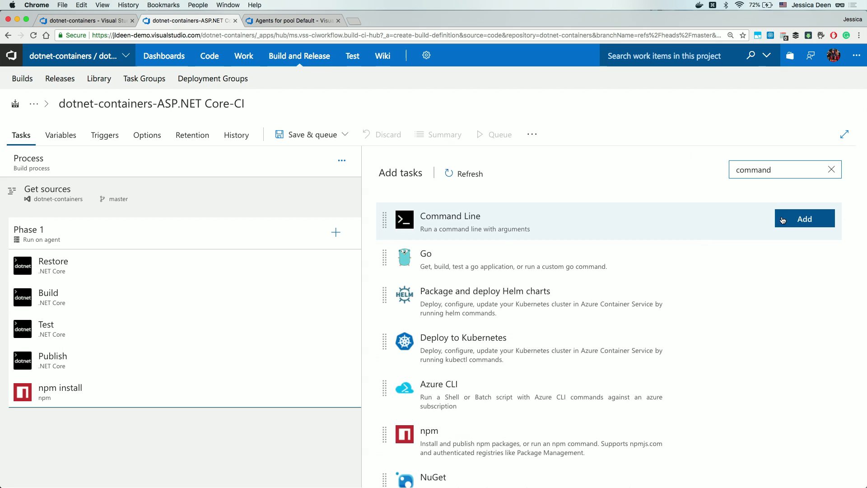
left_click(803, 218)
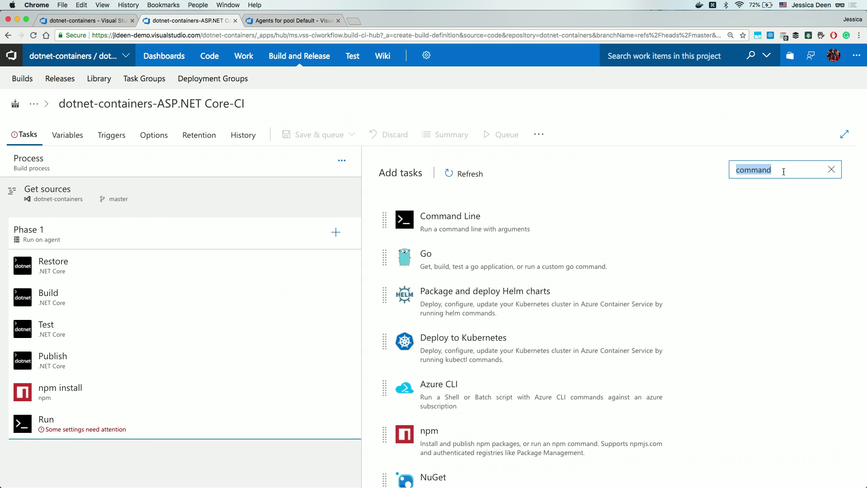
type("docker")
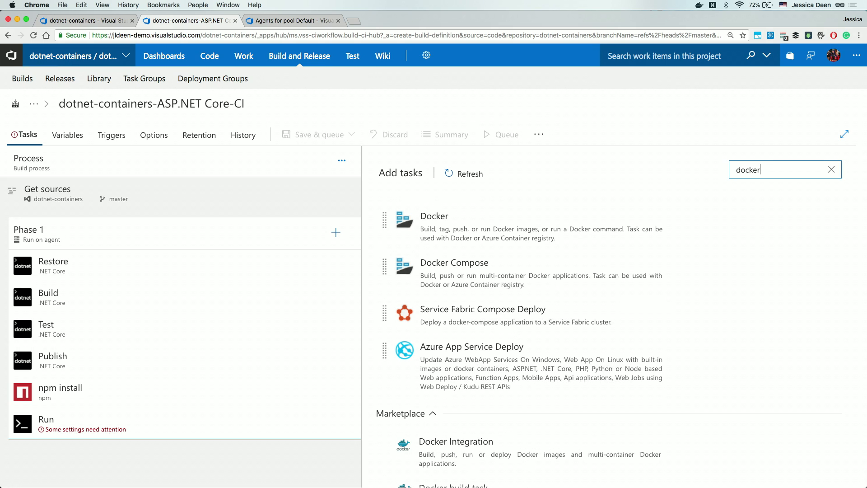
mouse_move(783, 171)
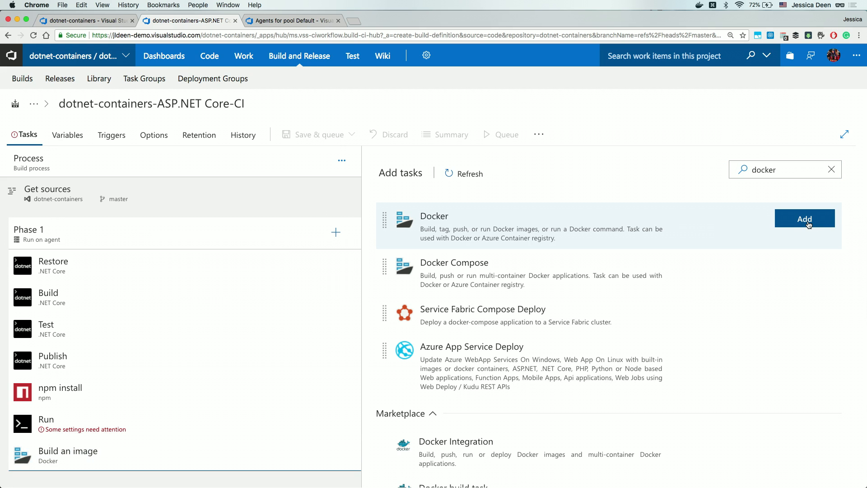
left_click(804, 219)
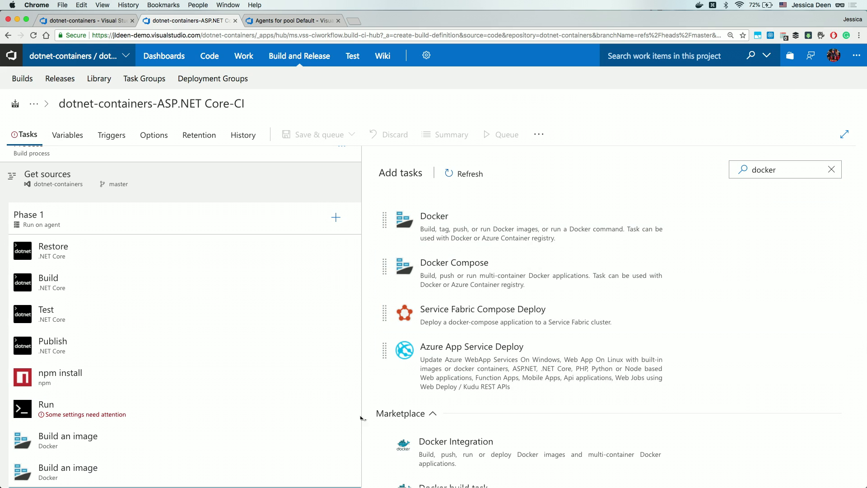
mouse_move(286, 384)
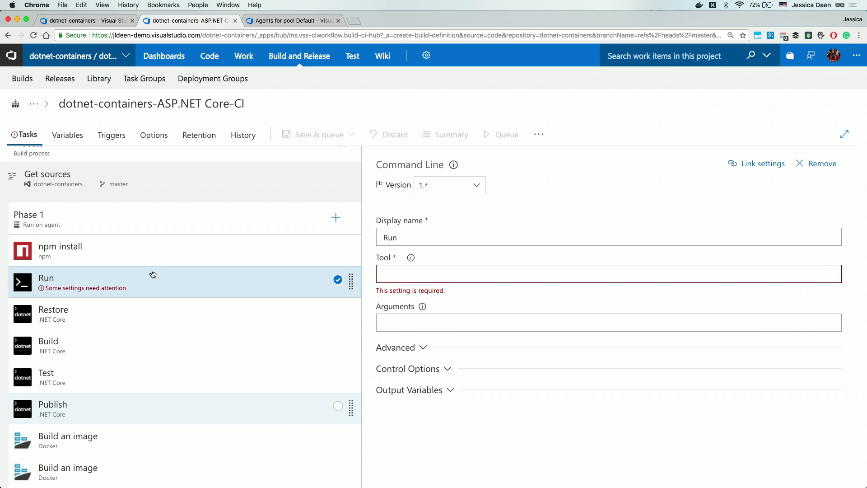
mouse_move(149, 255)
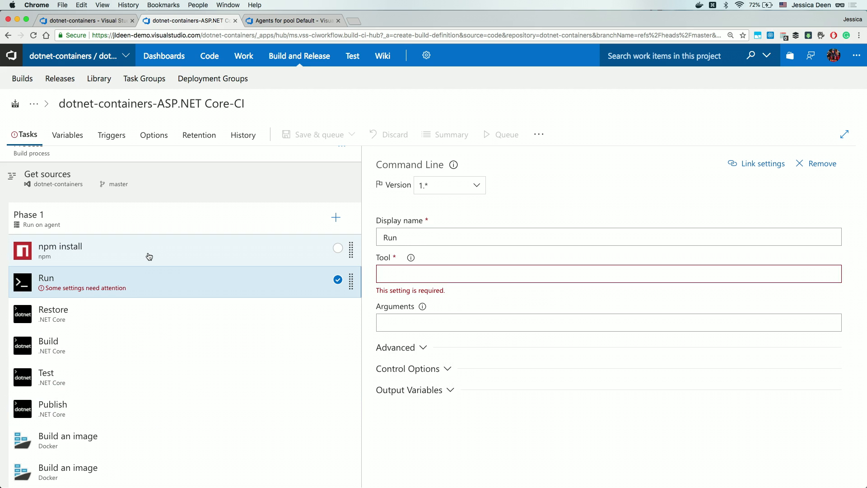
Set the npm install task to version 0.* with arguments 'bower --allow-root'
left_click(60, 245)
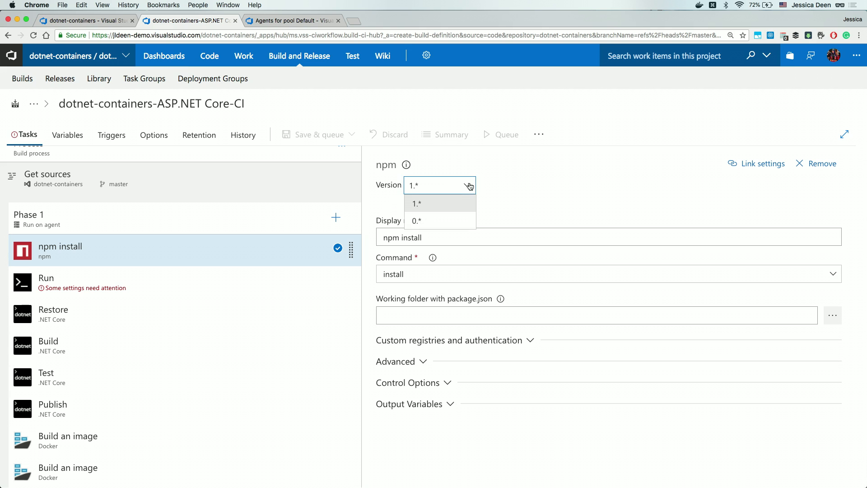
left_click(415, 220)
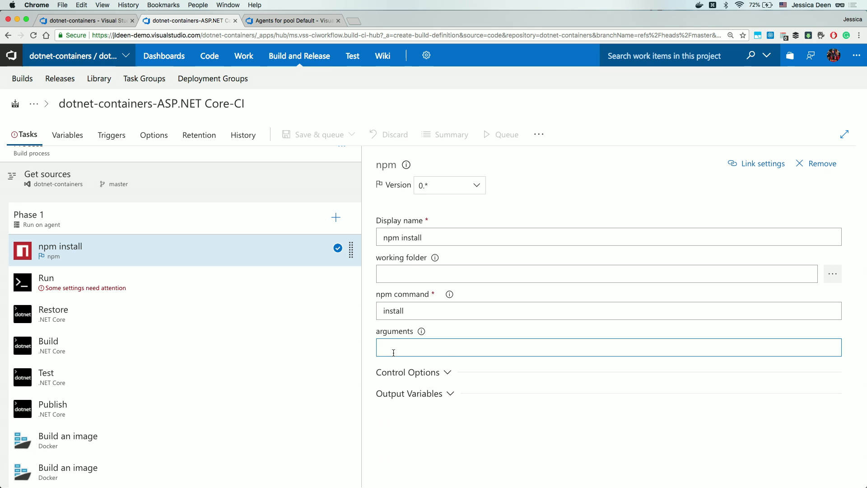
type("bower --allow-root")
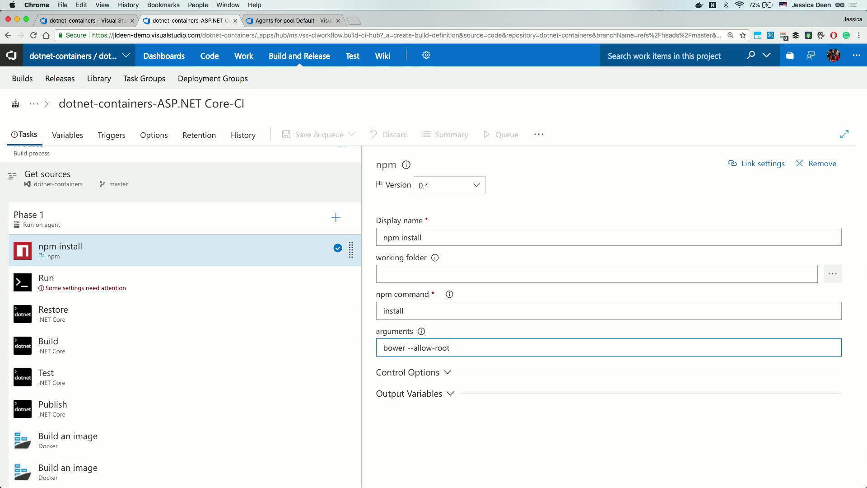
mouse_move(187, 283)
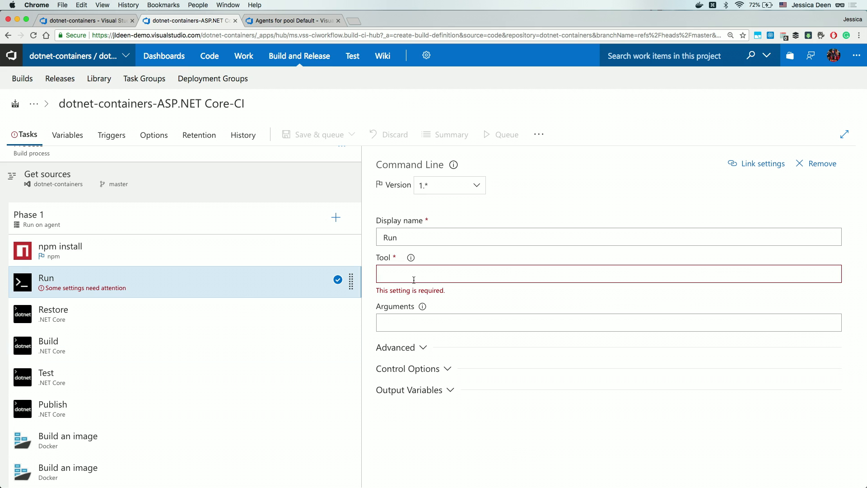
Make the Command Line task run bower with --allow-root in working folder src/build18dotnet
type("bower")
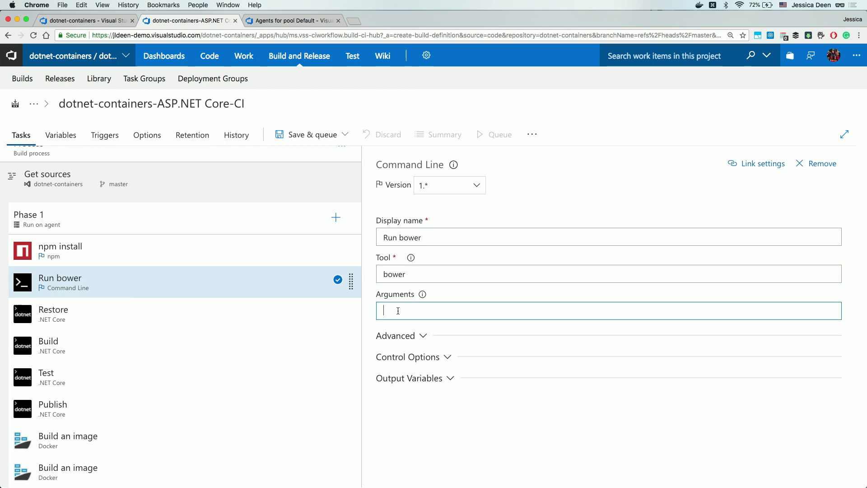
type("--allow-root")
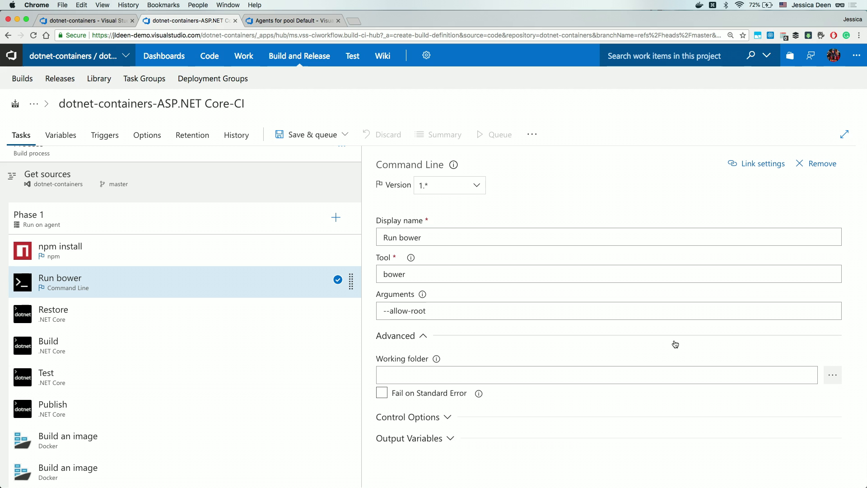
left_click(832, 374)
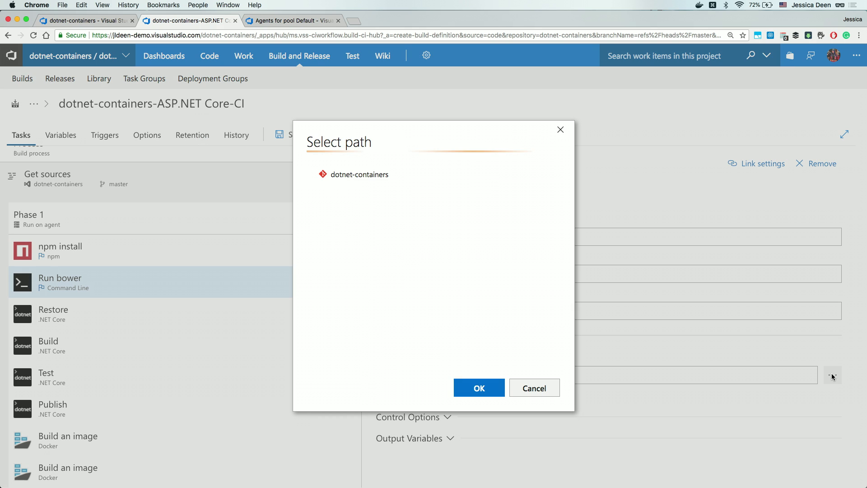
left_click(354, 174)
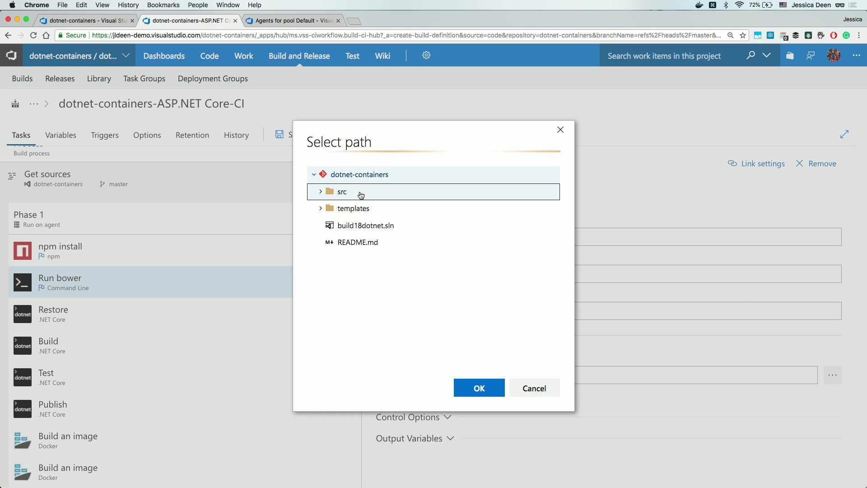
left_click(320, 192)
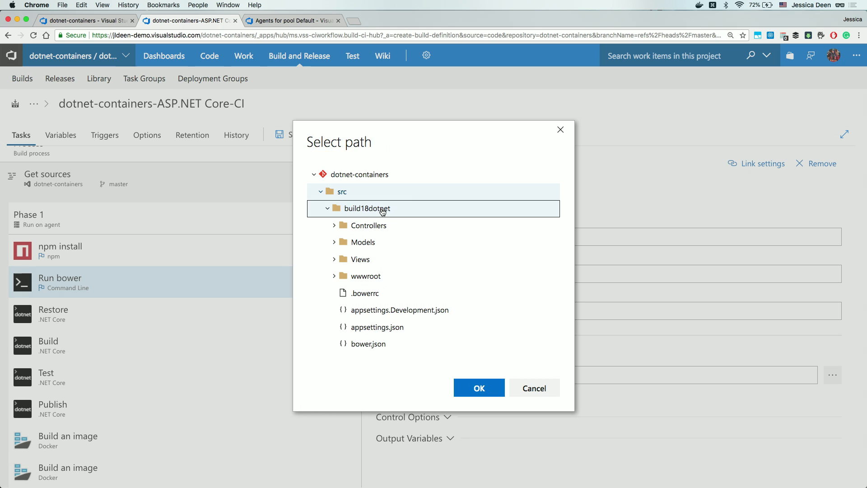
mouse_move(386, 353)
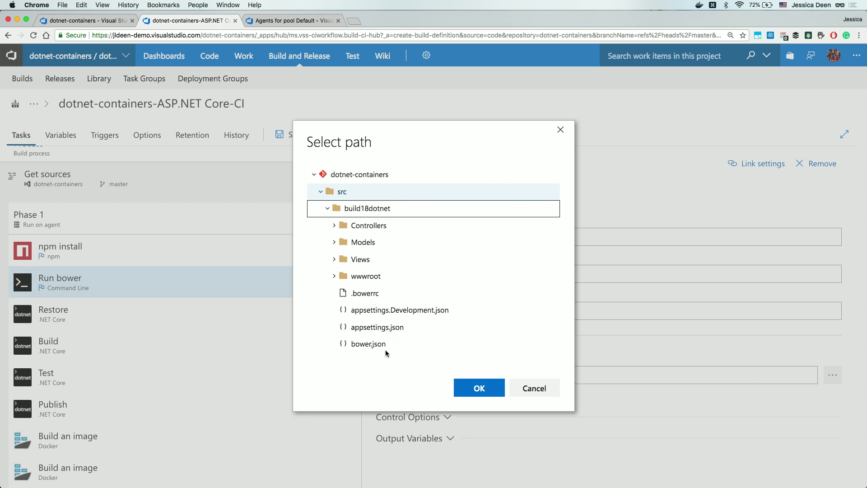
left_click(478, 387)
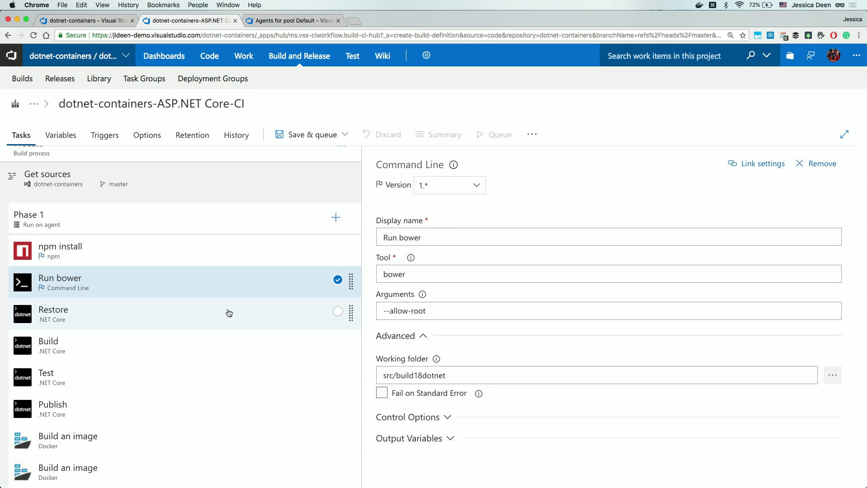
Show the Publish .NET Core task's settings and review its arguments
left_click(110, 313)
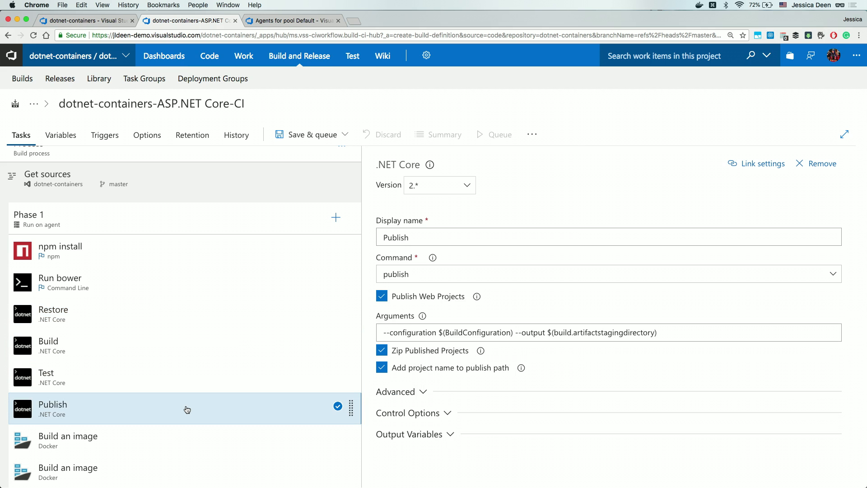
left_click(590, 331)
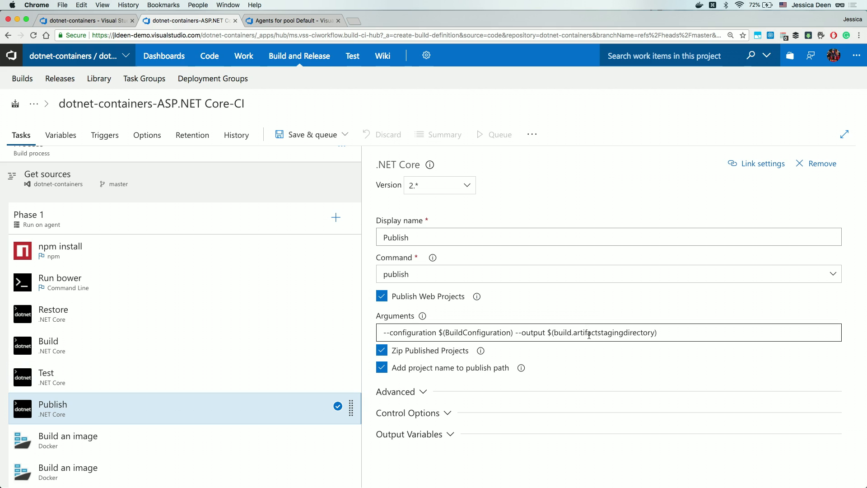
mouse_move(178, 439)
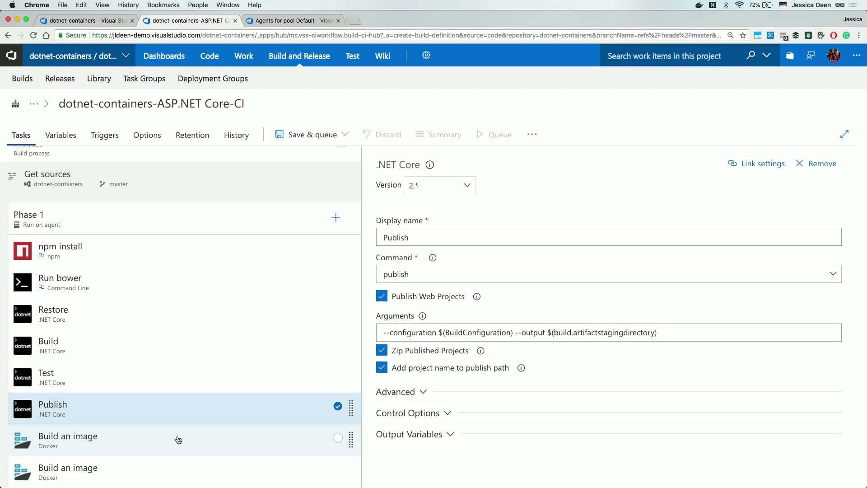
Link the first Build an image task to Microsoft Azure Internal Consumption and the acrjdtest Azure Container Registry
left_click(68, 440)
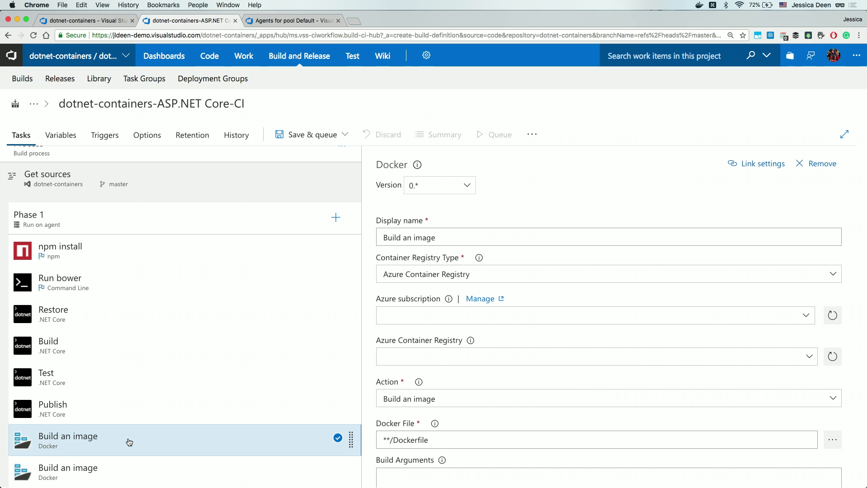
mouse_move(809, 319)
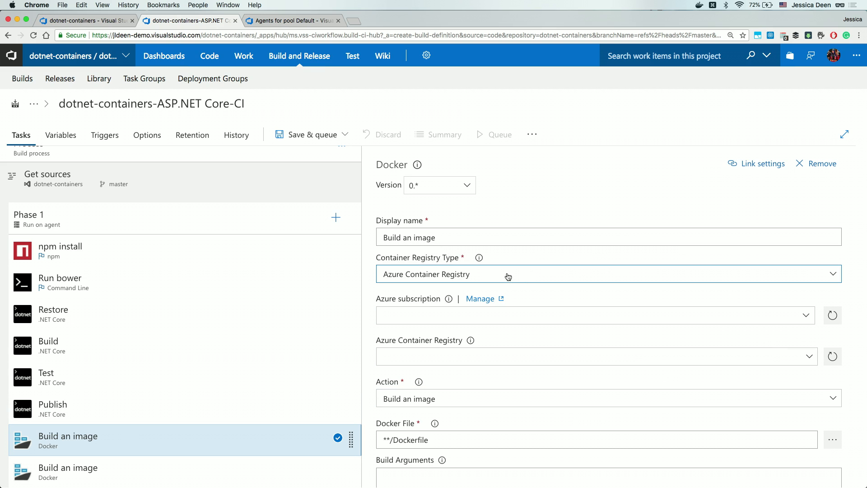
mouse_move(480, 275)
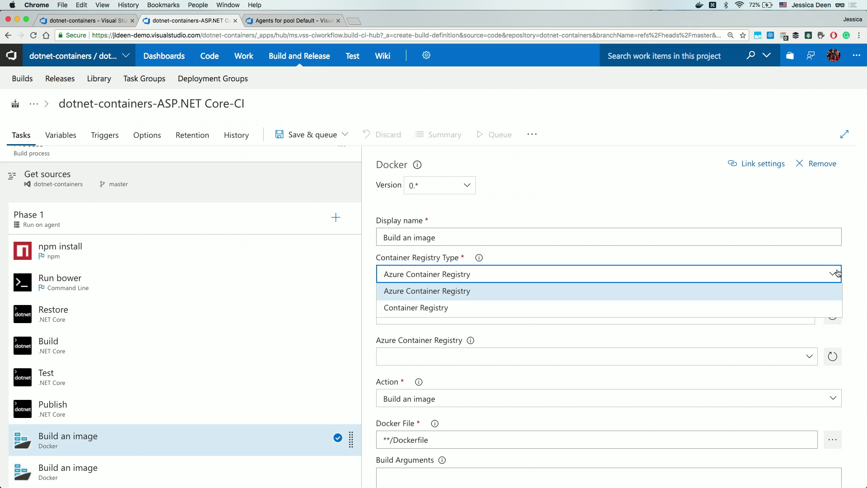
left_click(426, 291)
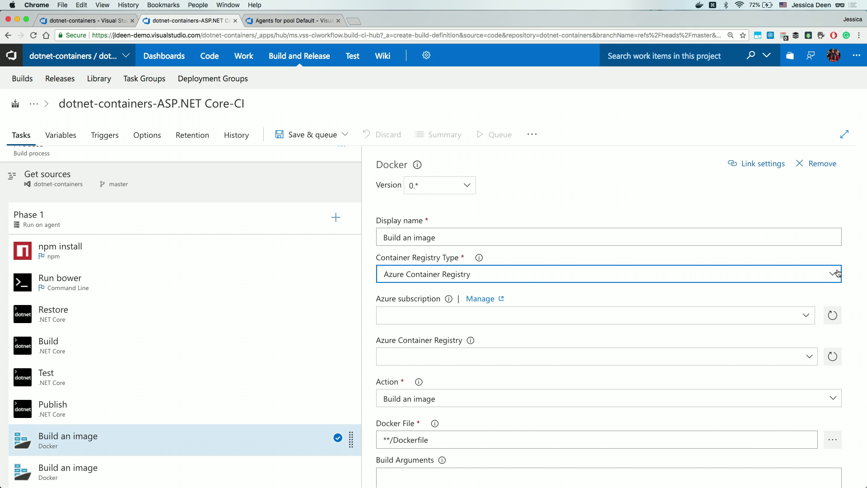
mouse_move(808, 315)
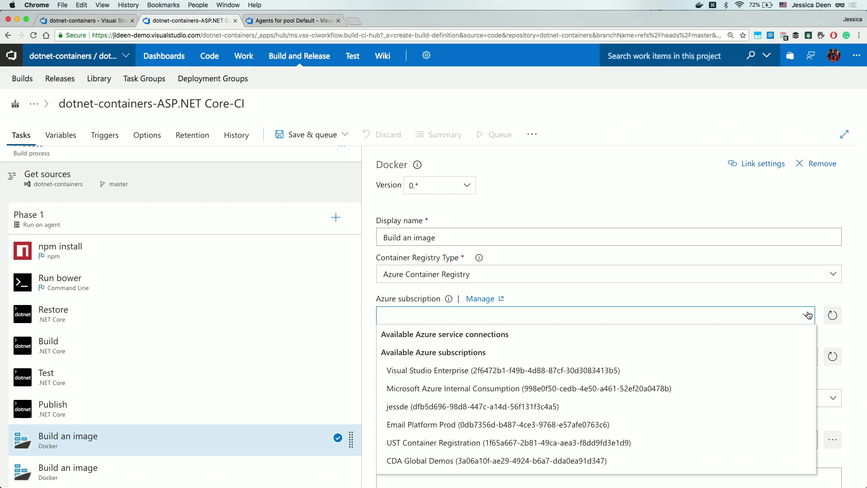
mouse_move(580, 388)
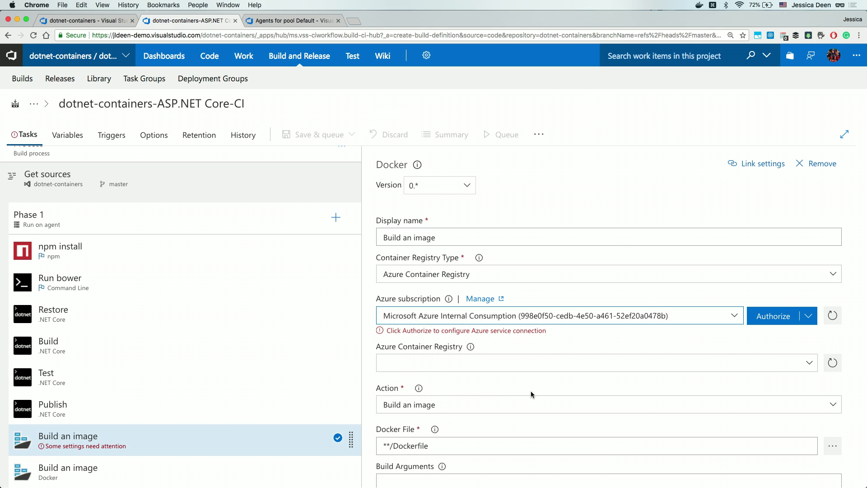
mouse_move(748, 339)
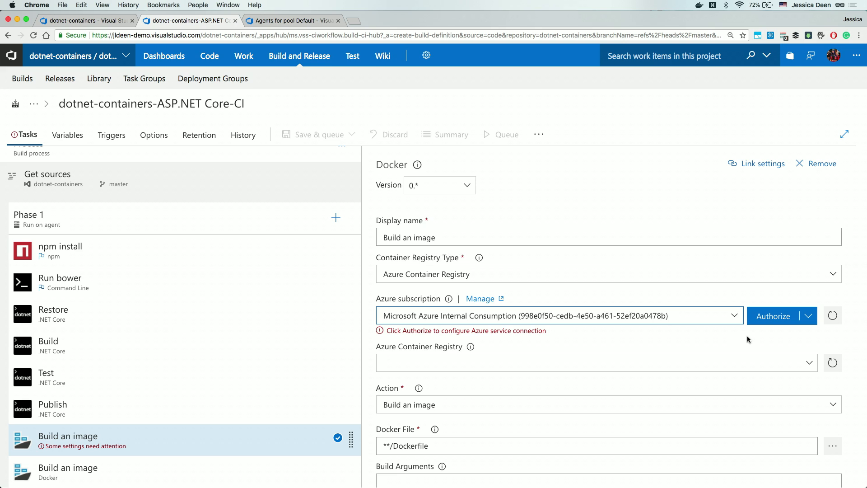
left_click(773, 315)
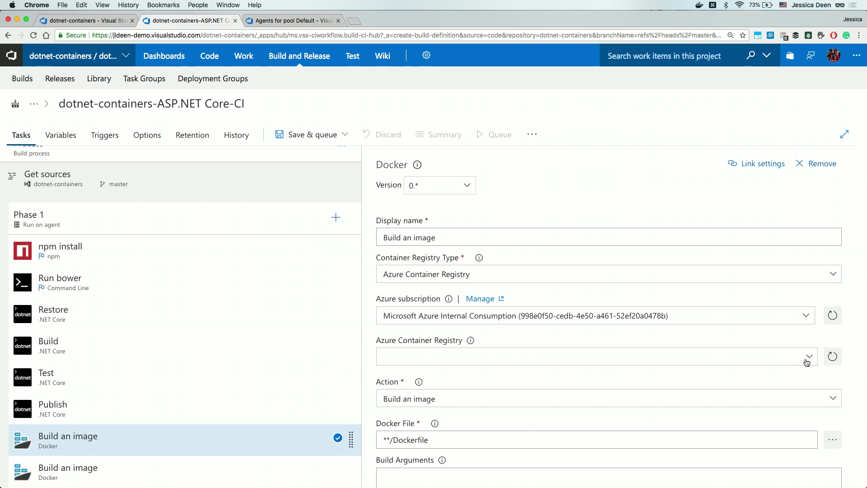
left_click(809, 357)
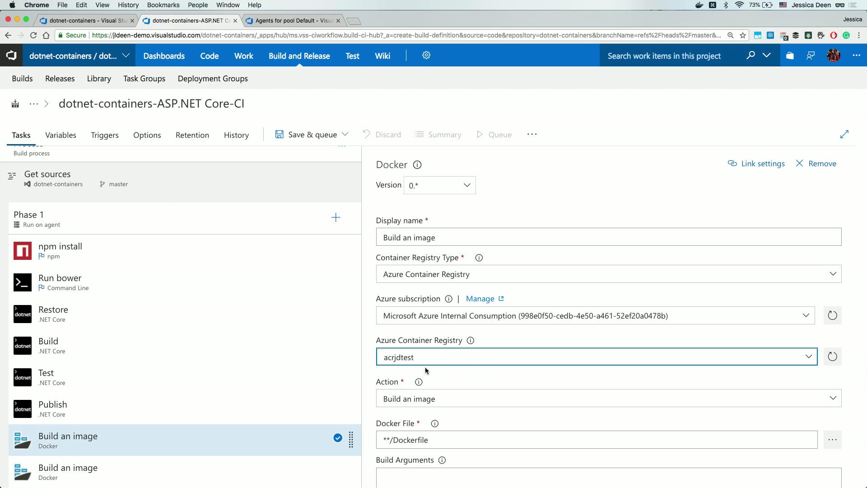
scroll("down", 3)
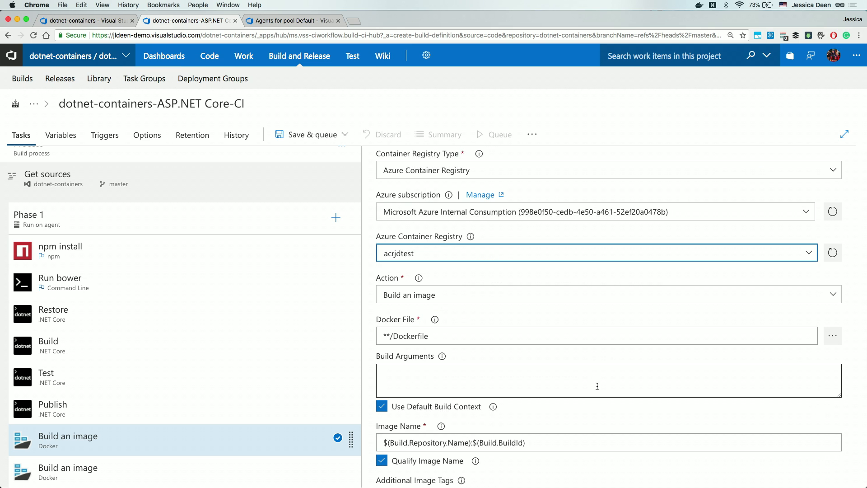
mouse_move(495, 323)
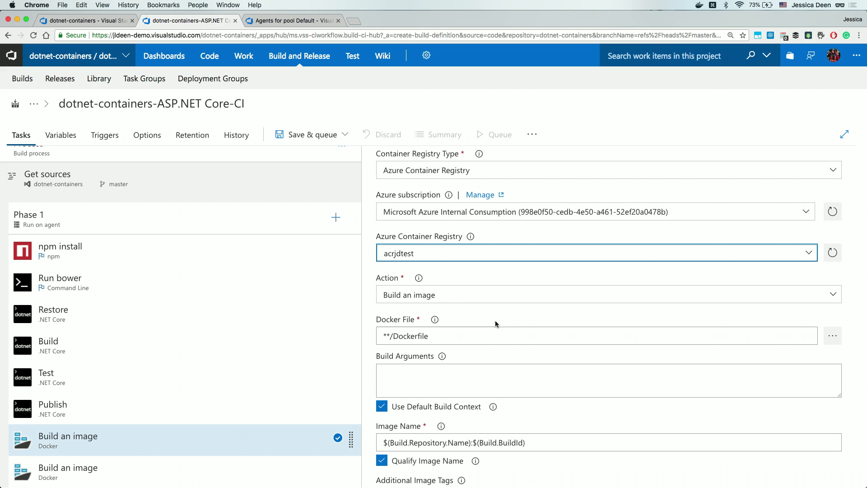
mouse_move(452, 295)
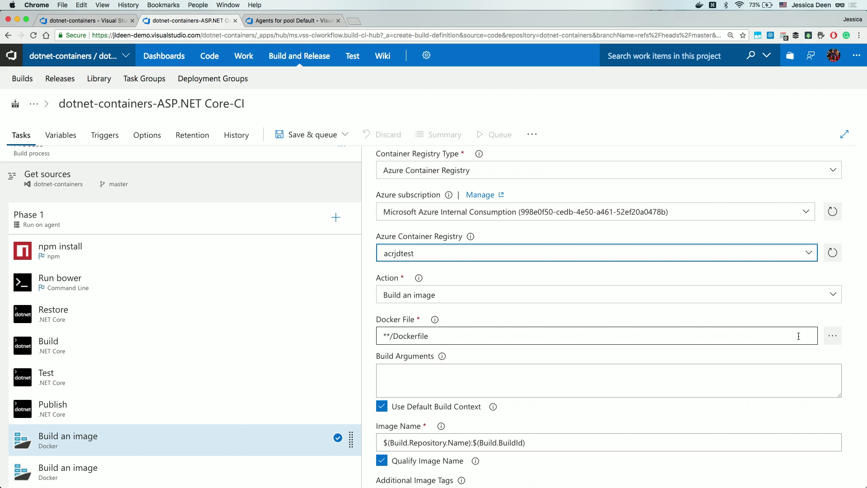
Pick src/build18dotnet/Dockerfile from the repository as the task's Docker File
left_click(832, 336)
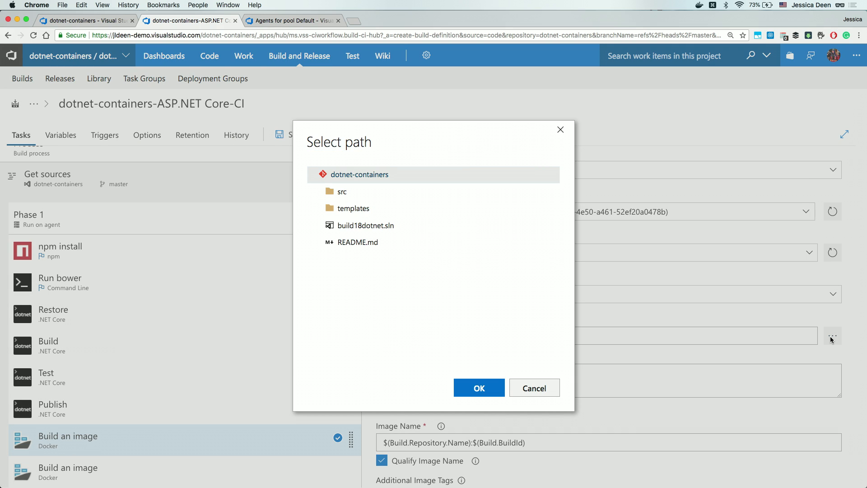
mouse_move(672, 294)
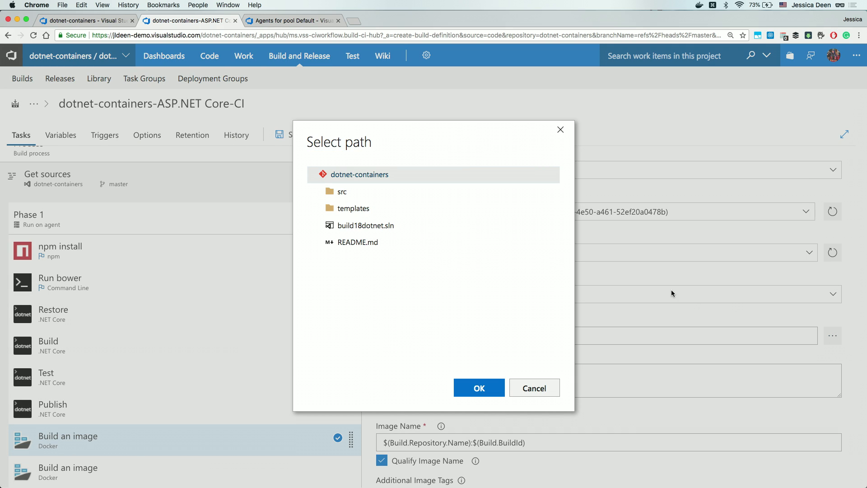
mouse_move(567, 260)
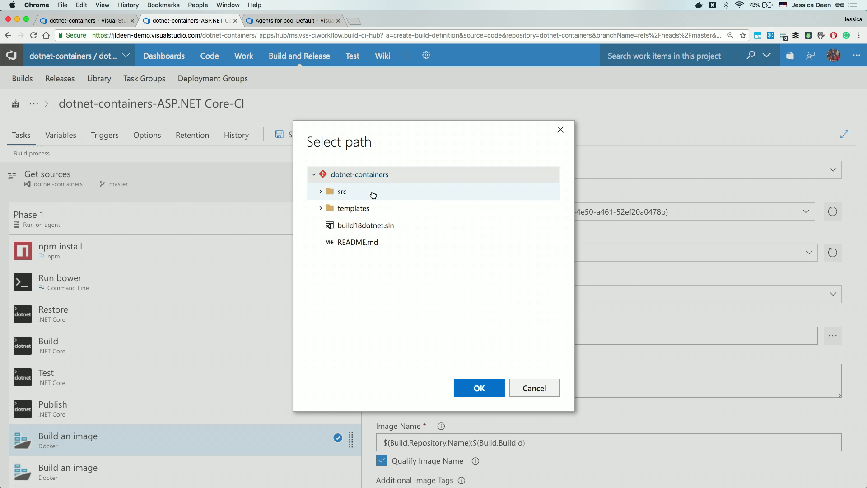
left_click(342, 191)
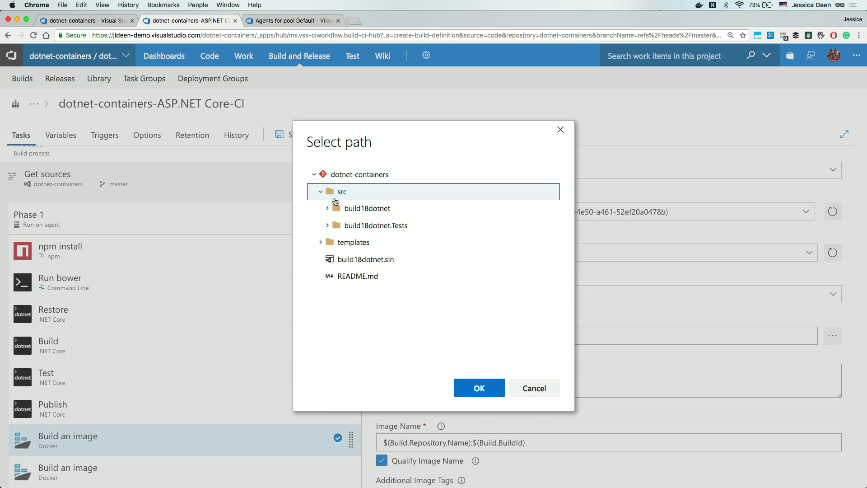
left_click(327, 207)
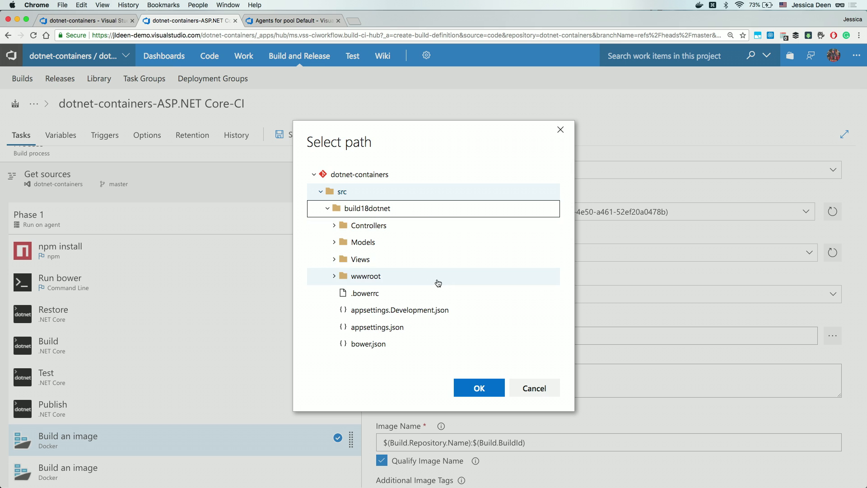
scroll("down", 3)
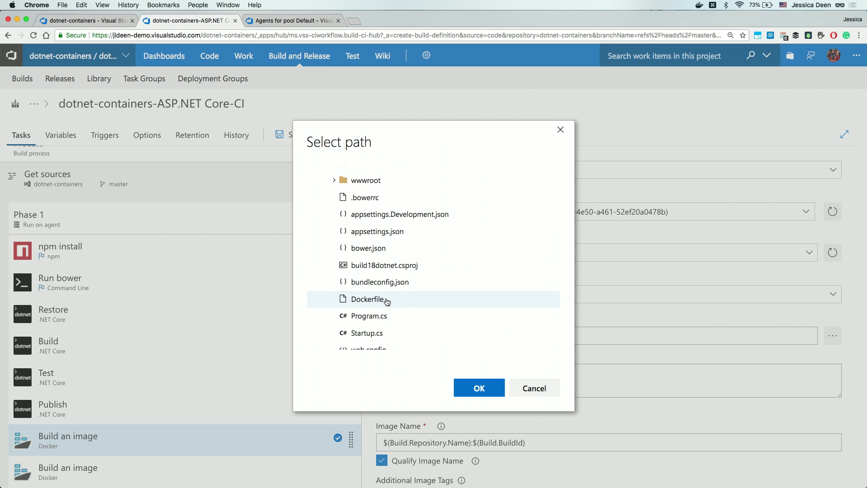
left_click(365, 299)
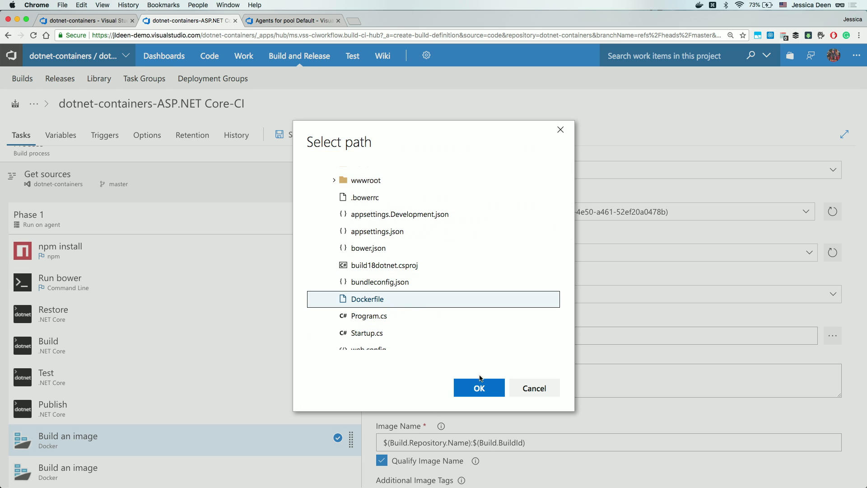
left_click(479, 388)
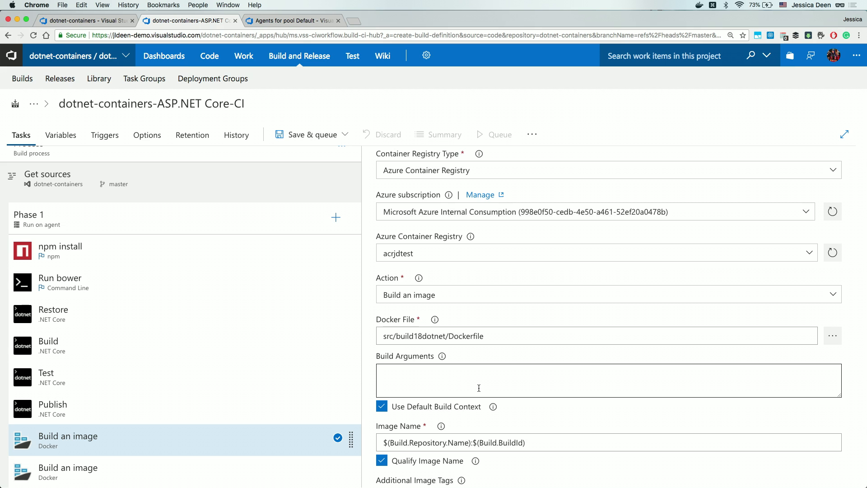
Enable Include Latest Tag on the first Build an image task
scroll("down", 3)
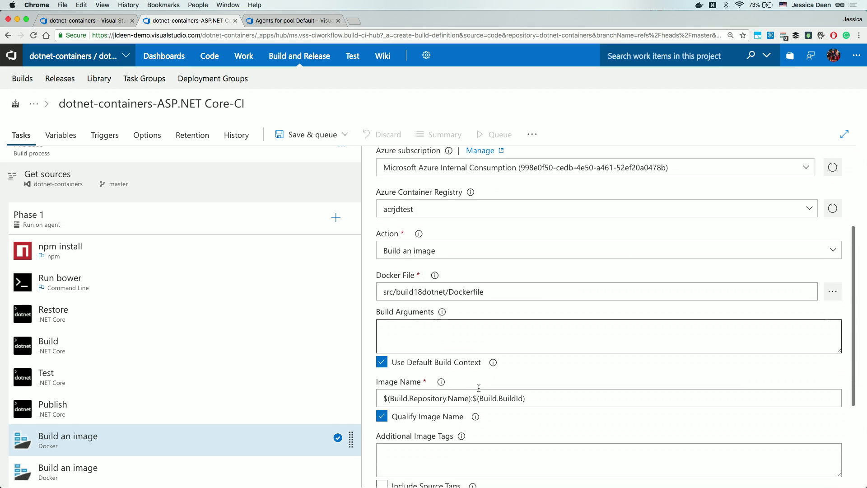
scroll("down", 3)
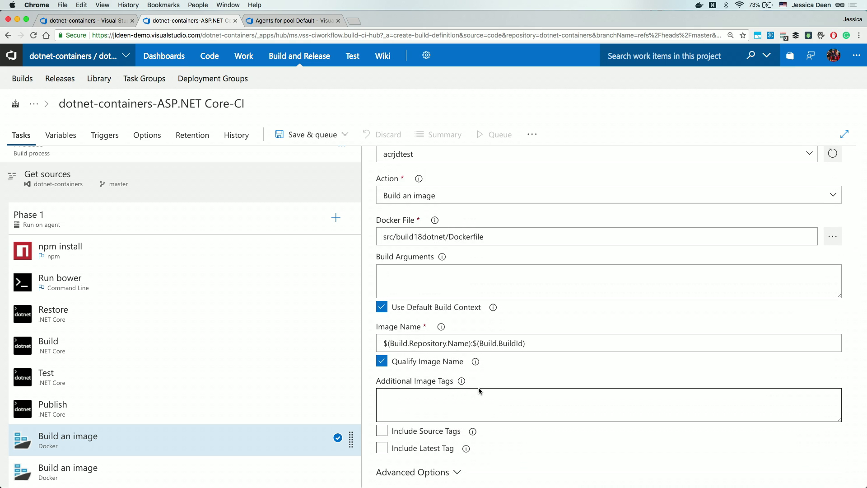
scroll("down", 3)
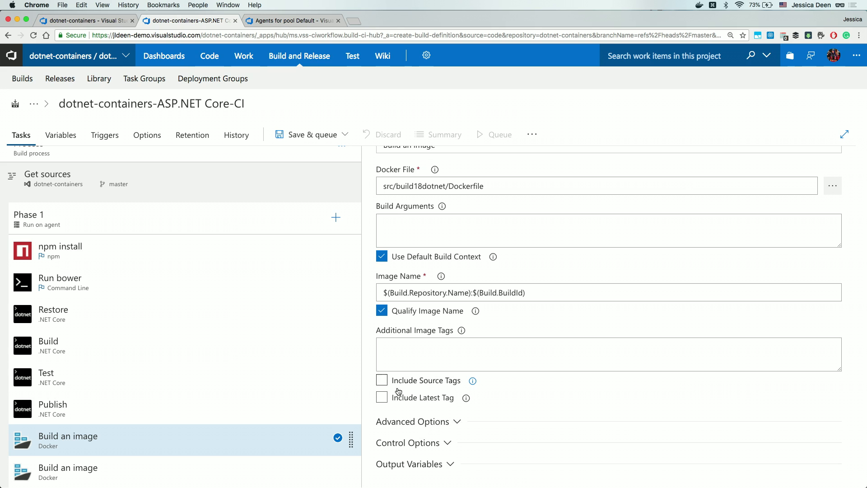
left_click(381, 398)
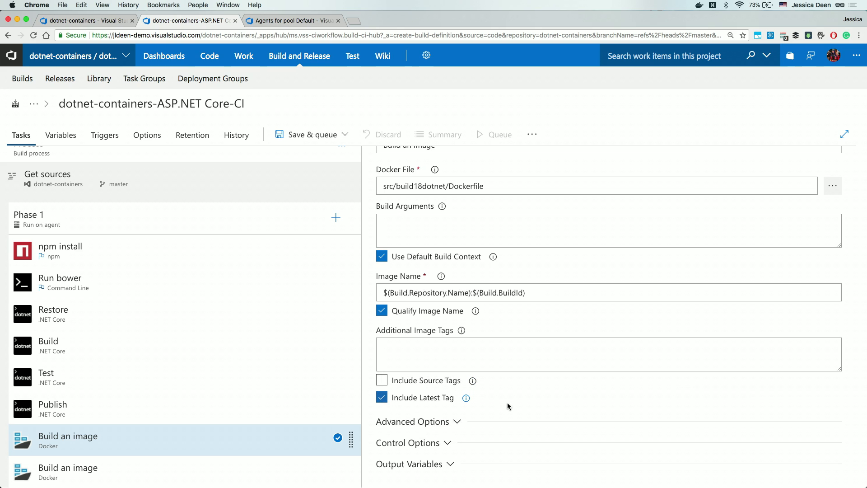
mouse_move(537, 403)
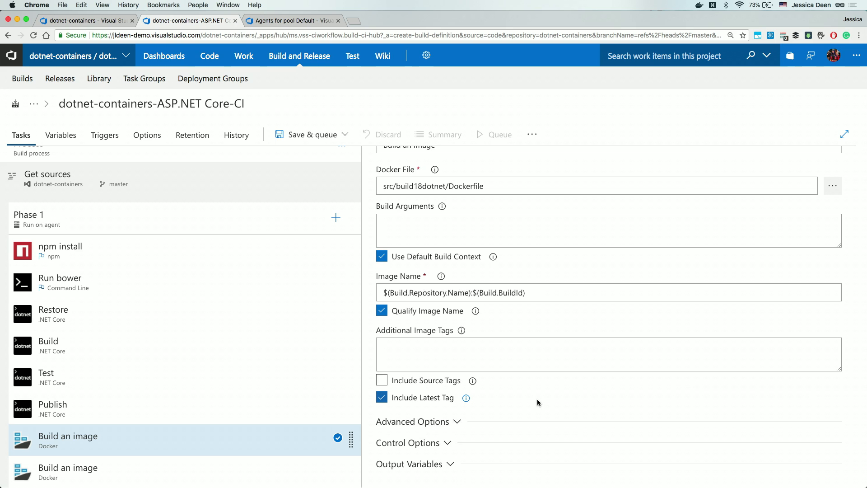
mouse_move(244, 460)
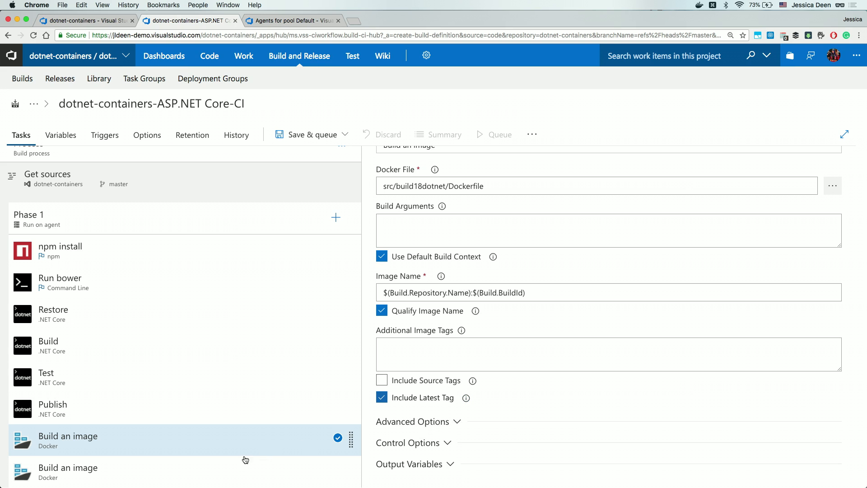
Make the second Docker task Push an image via Microsoft Azure Internal Consumption, with Include Latest Tag on
left_click(67, 467)
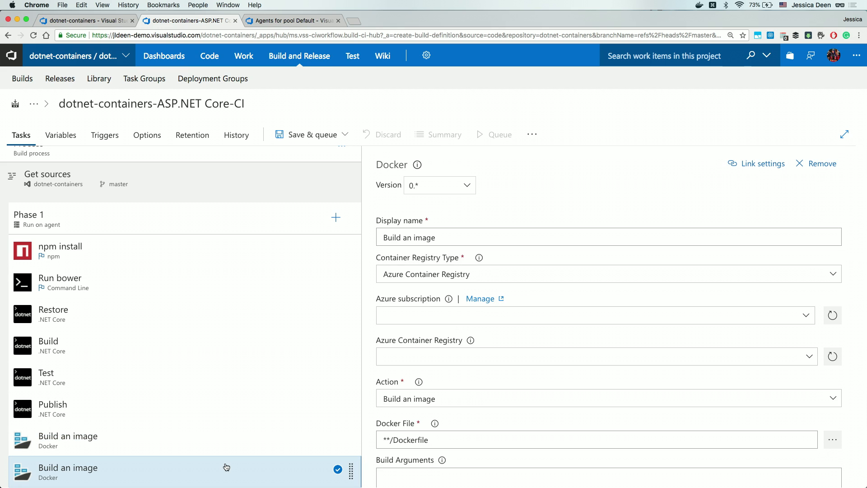
mouse_move(804, 316)
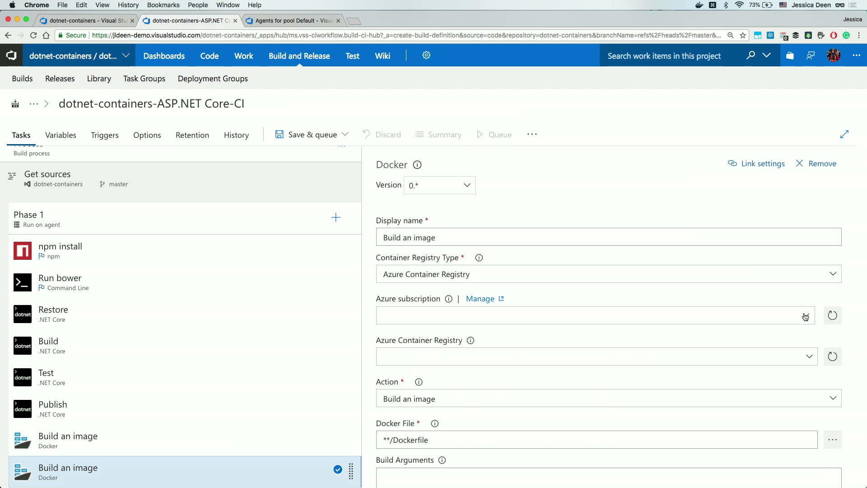
left_click(592, 316)
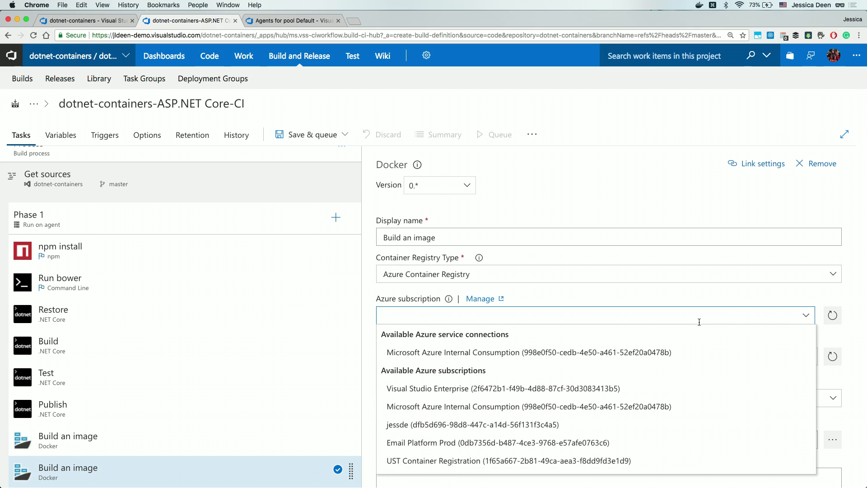
mouse_move(558, 352)
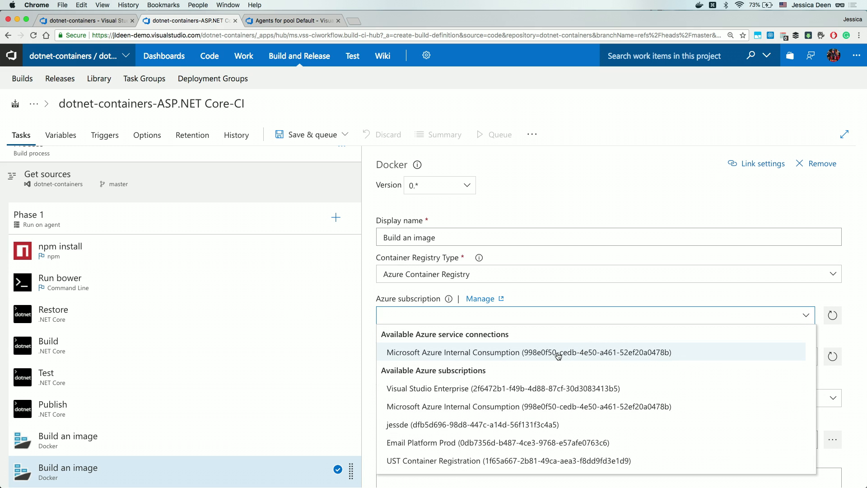
left_click(529, 351)
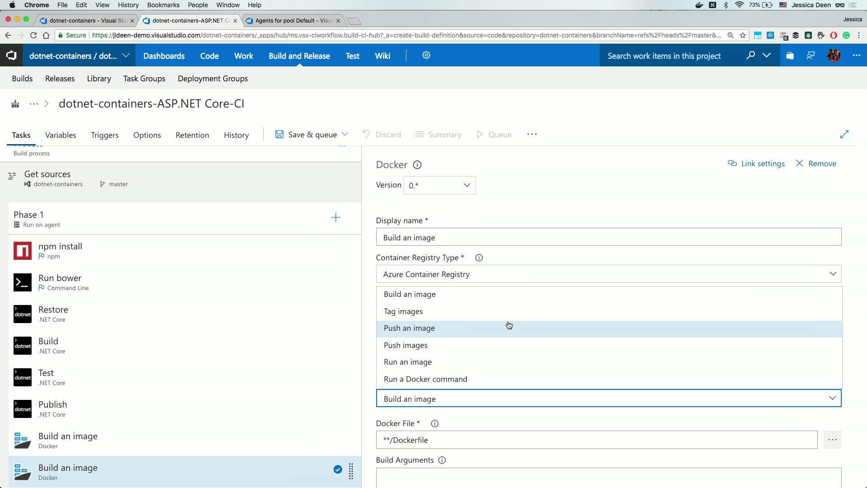
left_click(409, 328)
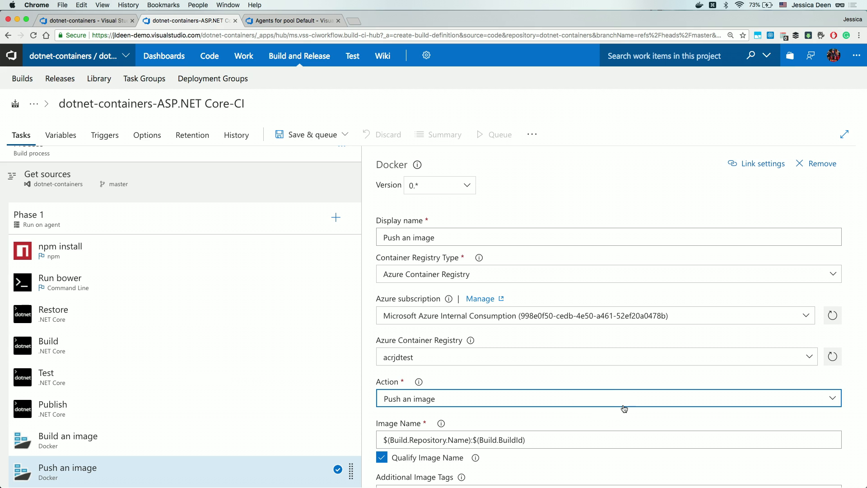
scroll("down", 3)
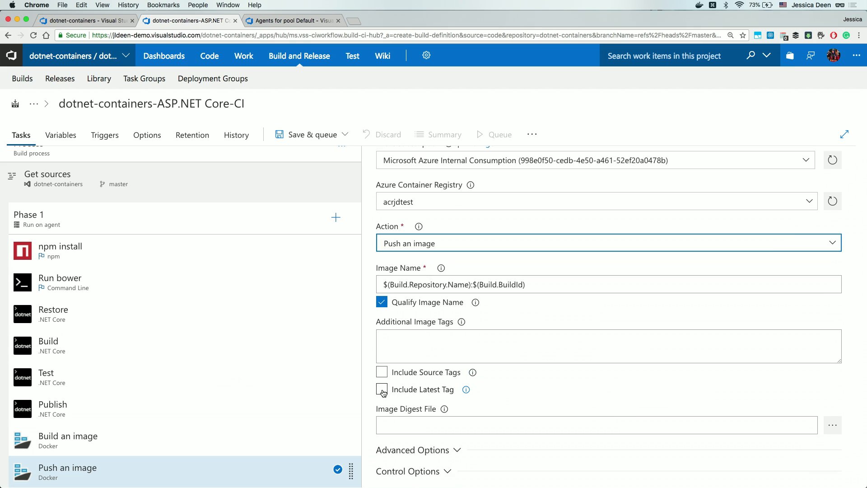
left_click(381, 389)
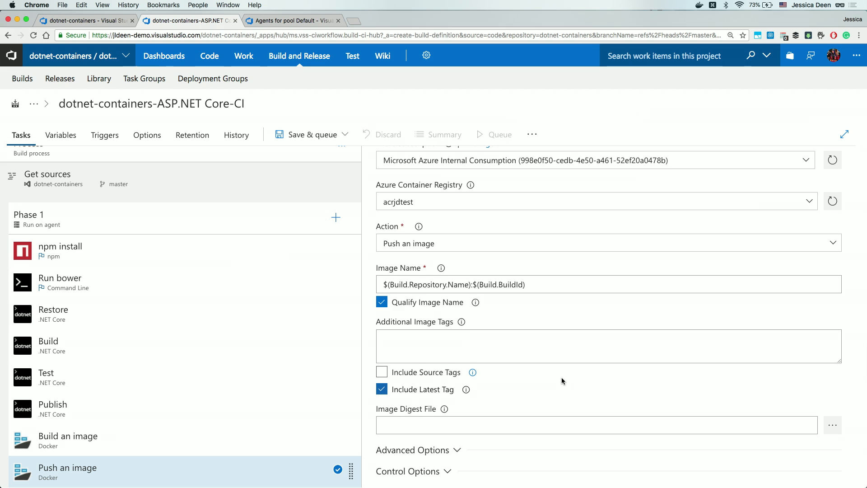
scroll("down", 3)
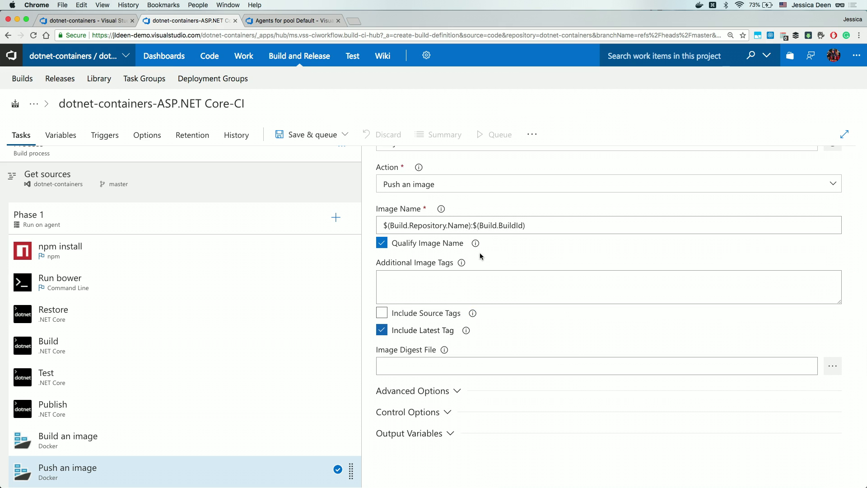
Save & queue the definition, queuing build #20180503.1 on Hosted VS2017
left_click(345, 135)
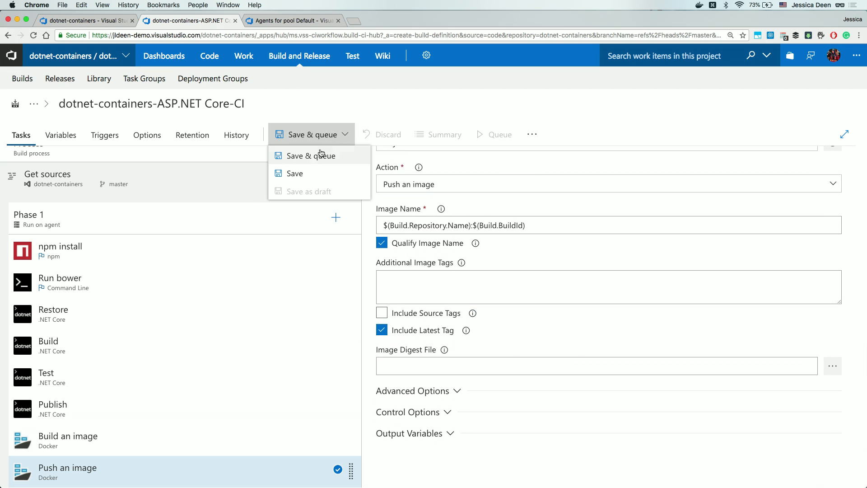
left_click(309, 155)
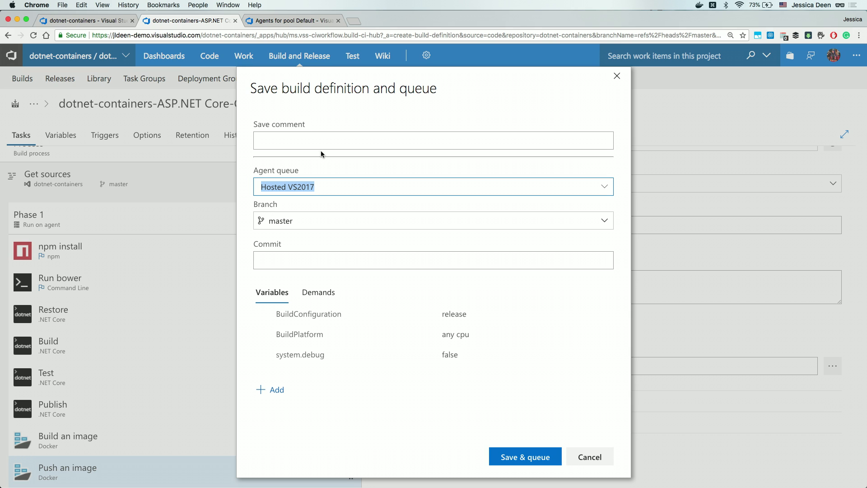
mouse_move(519, 427)
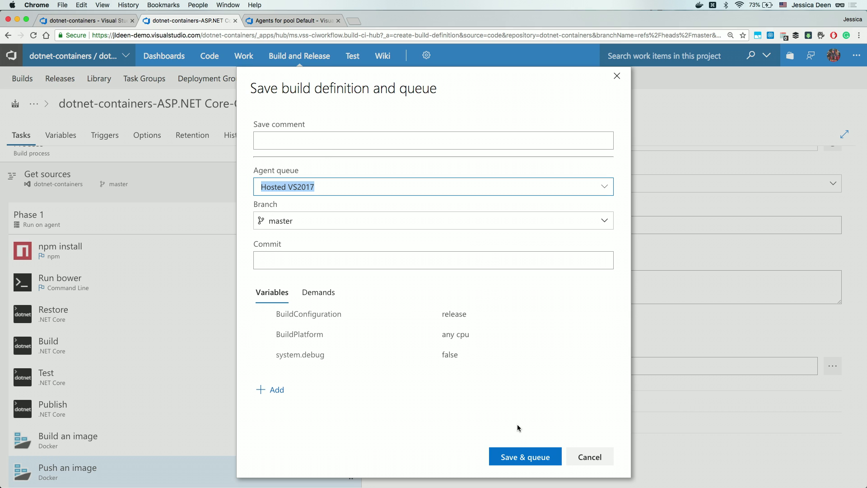
left_click(523, 456)
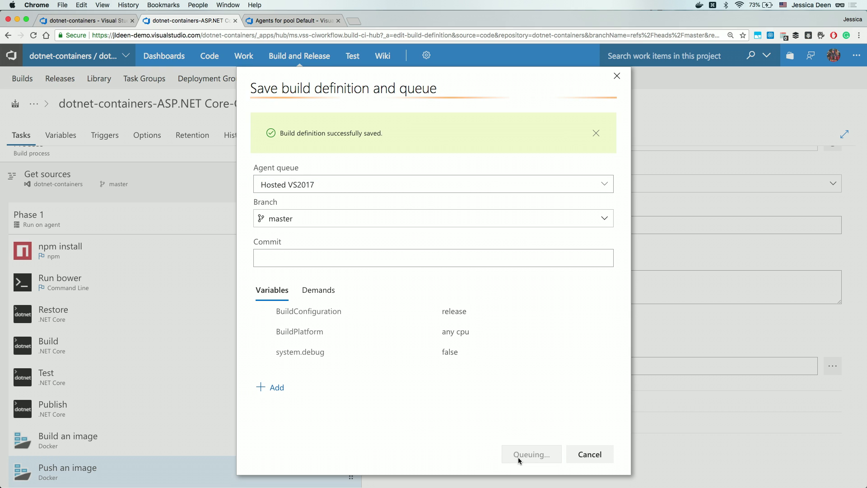
left_click(531, 454)
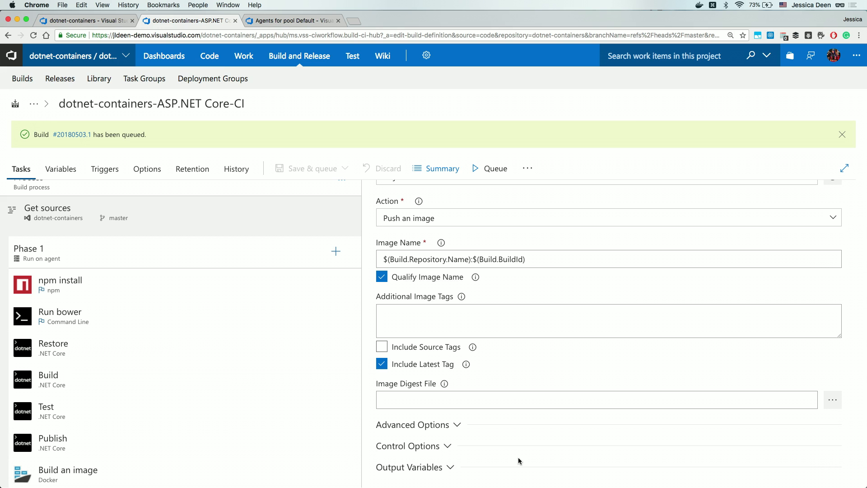
mouse_move(334, 330)
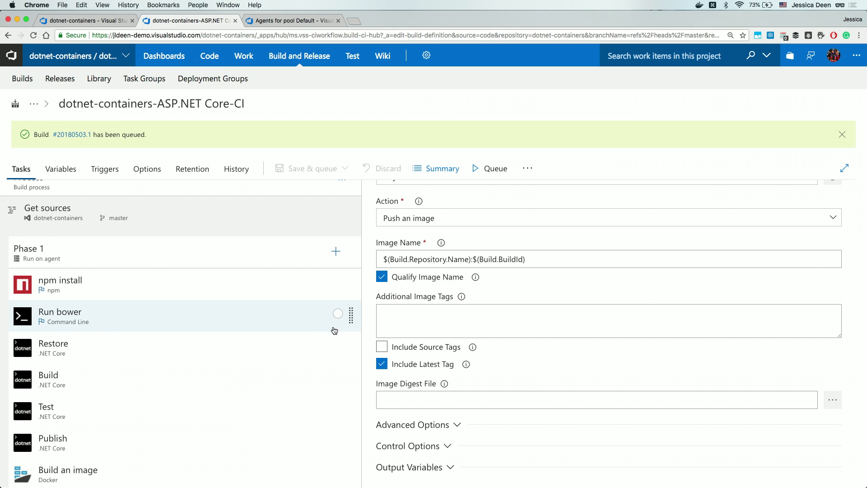